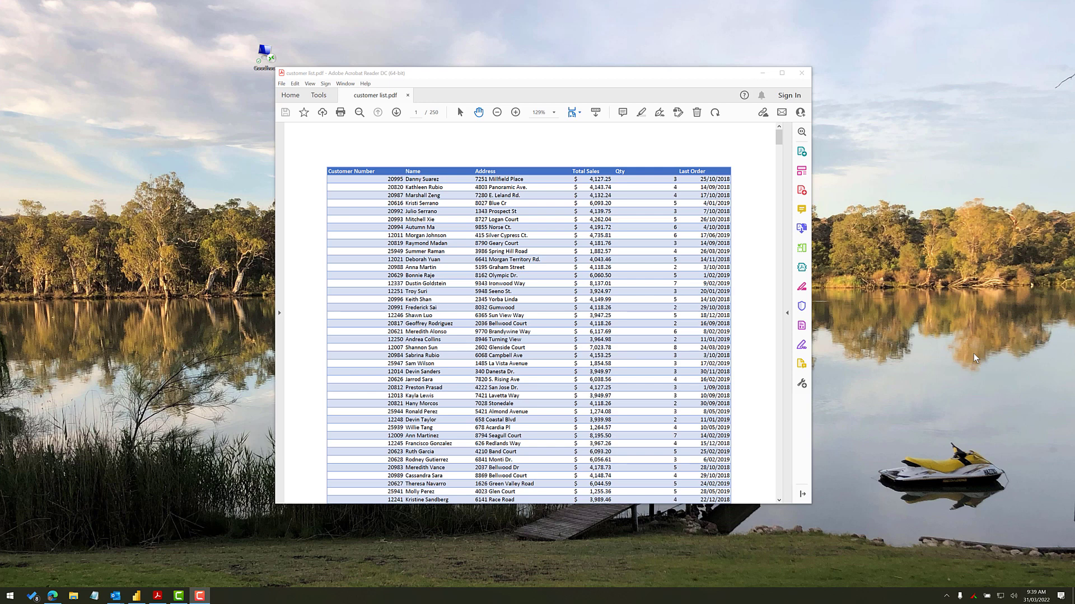
{"action": "mouse_move", "coordinate": [720, 73]}
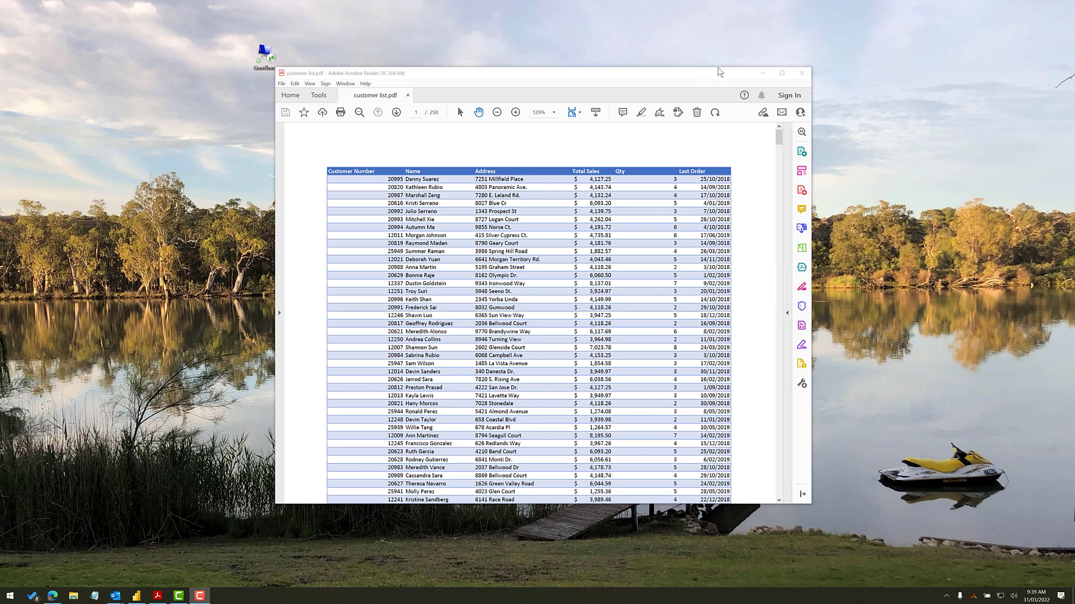
Maximize Acrobat and zoom out until a whole customer list page fits the view
{"action": "left_click", "coordinate": [781, 73]}
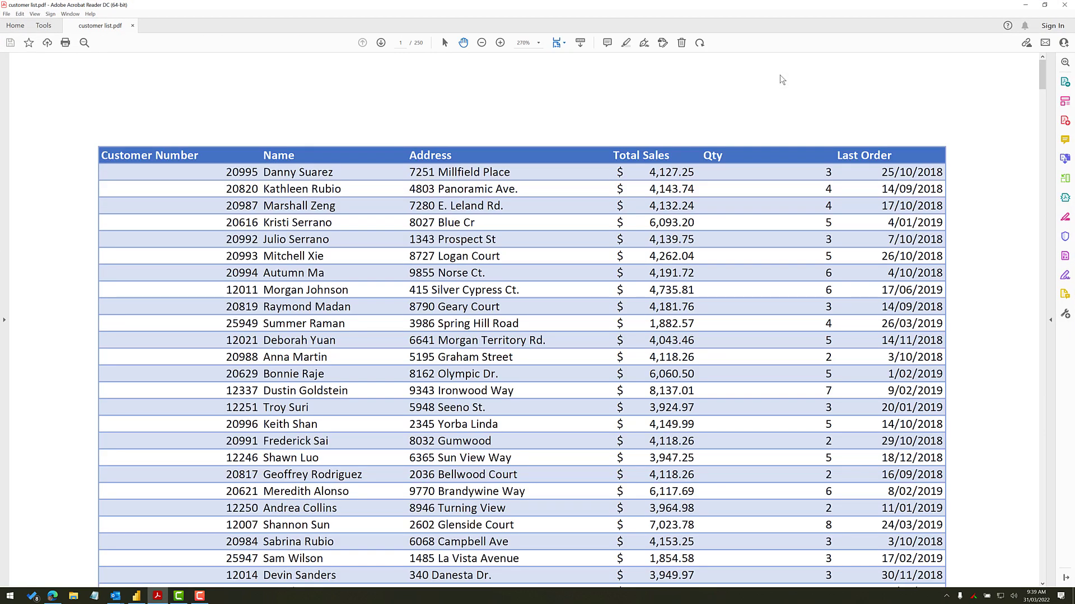
{"action": "mouse_move", "coordinate": [717, 290]}
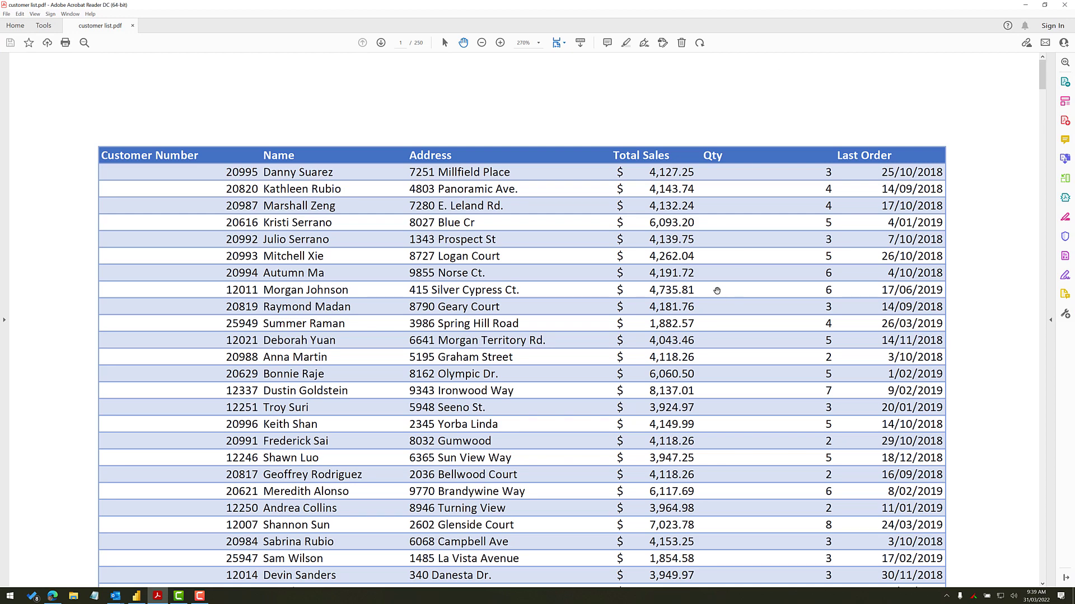
{"action": "left_click", "coordinate": [481, 42]}
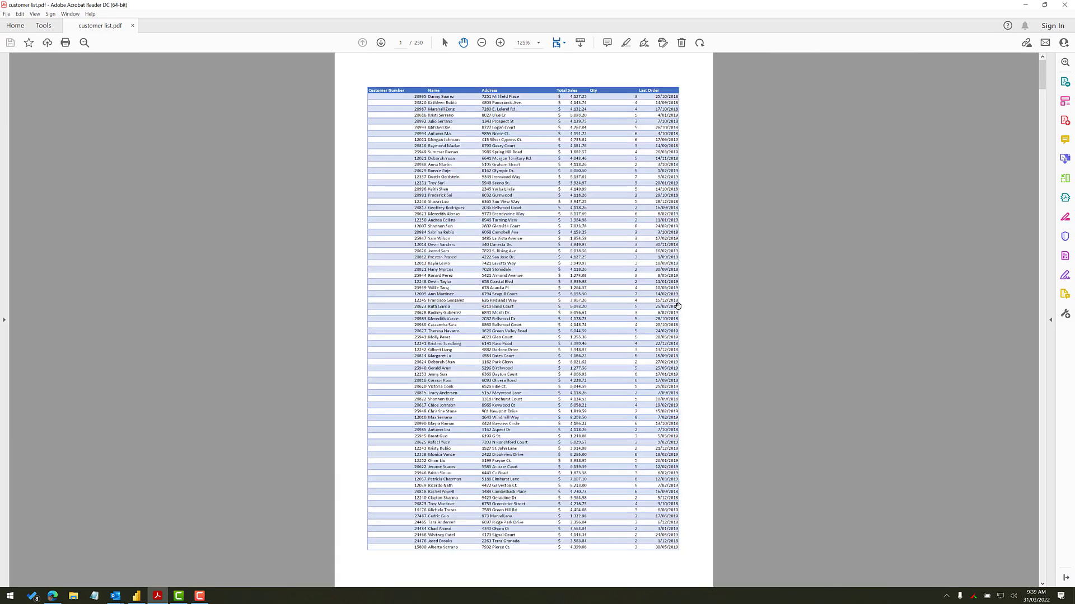
{"action": "left_click", "coordinate": [481, 42]}
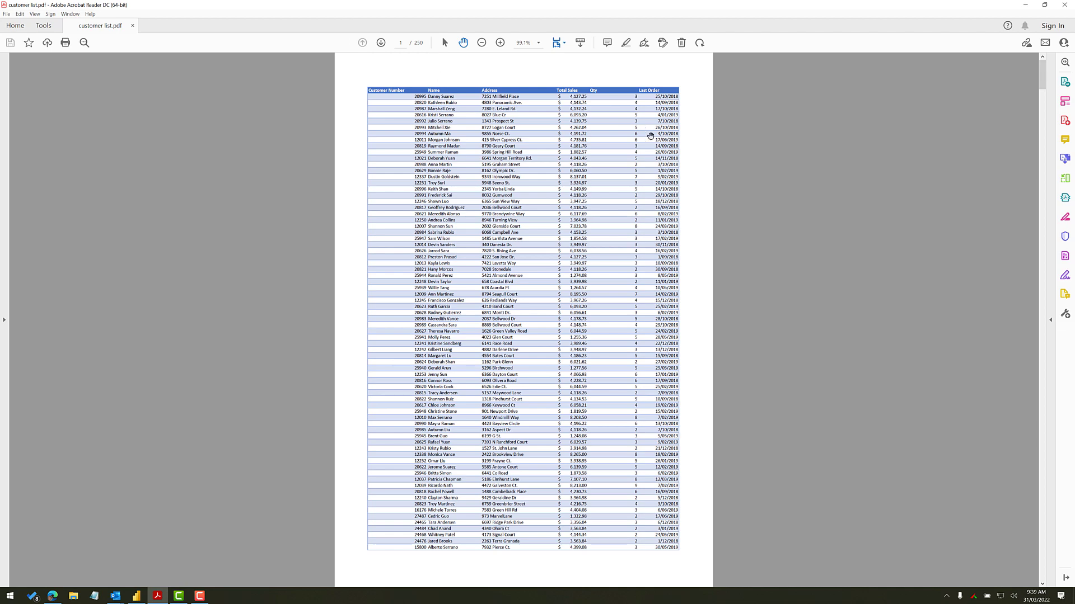
{"action": "scroll", "scroll_direction": "down", "scroll_amount": 3}
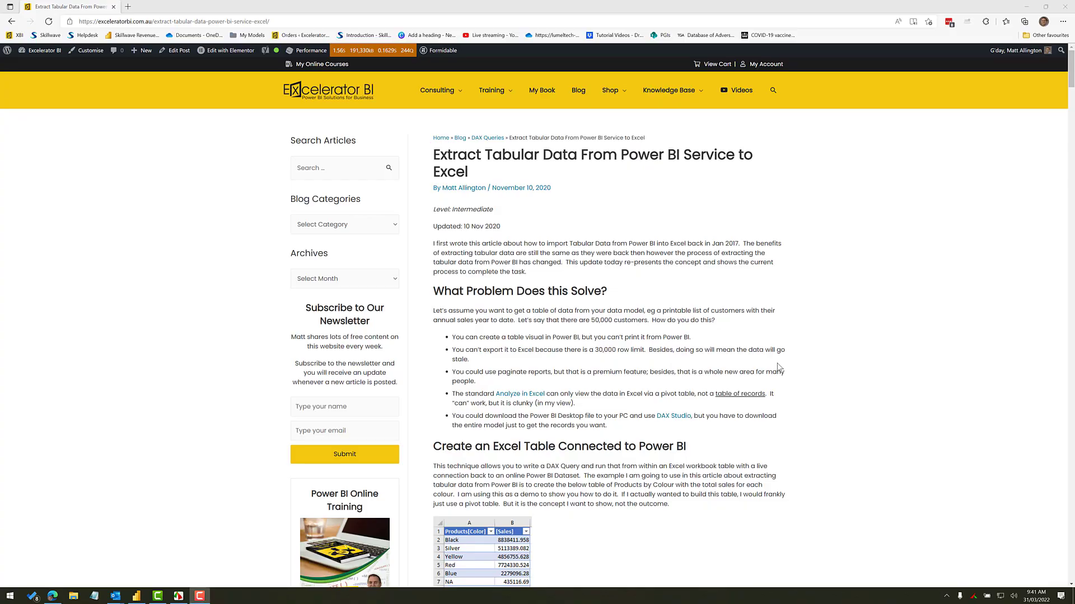
{"action": "mouse_move", "coordinate": [724, 240]}
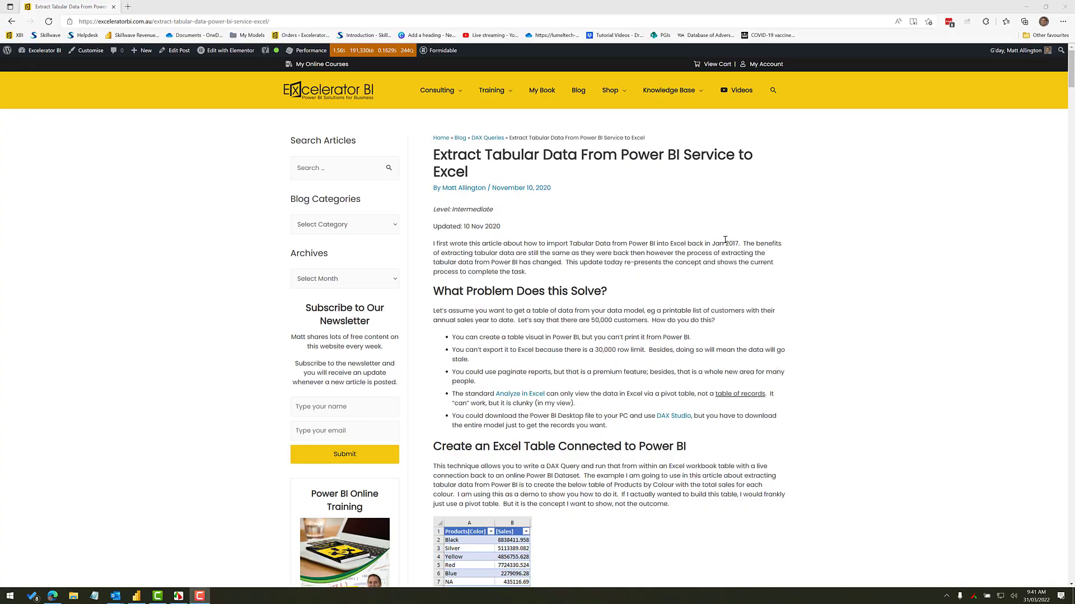
{"action": "double_click", "coordinate": [723, 244]}
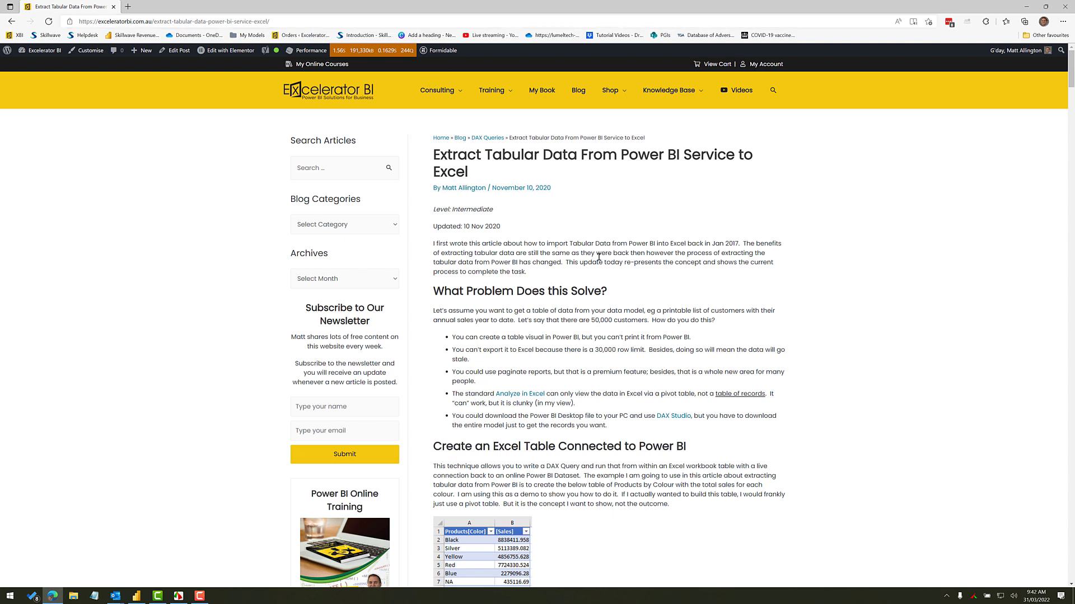
{"action": "scroll", "scroll_direction": "down", "scroll_amount": 3}
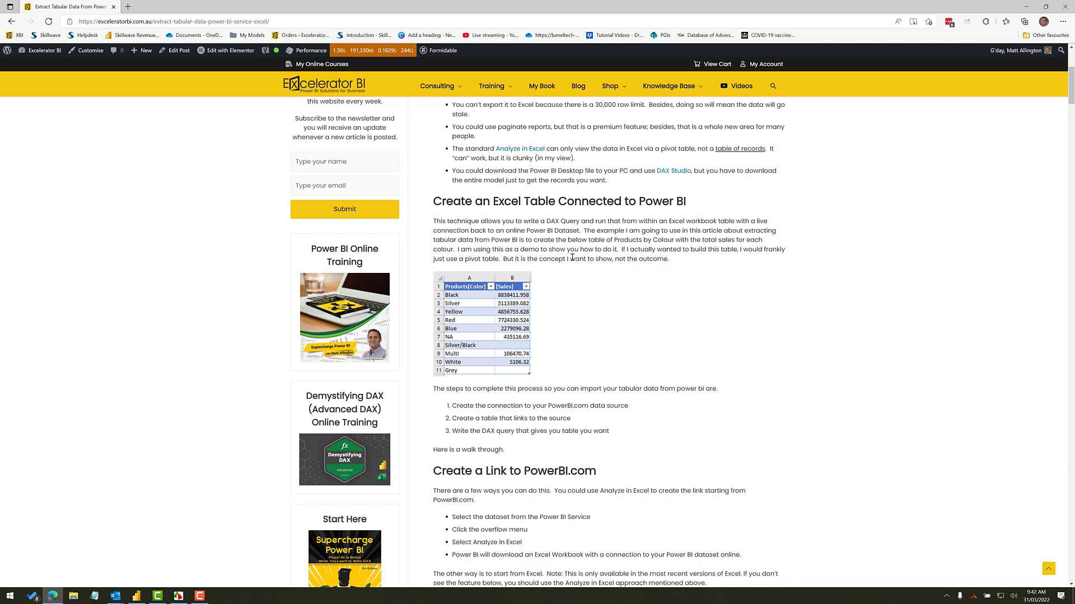
{"action": "scroll", "scroll_direction": "down", "scroll_amount": 3}
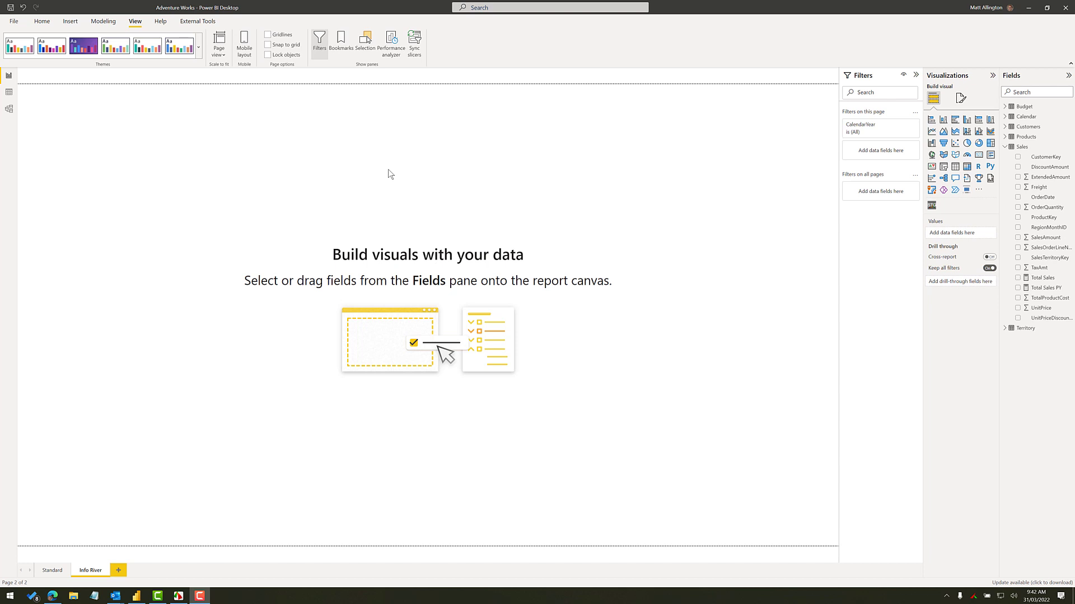
{"action": "mouse_move", "coordinate": [423, 175]}
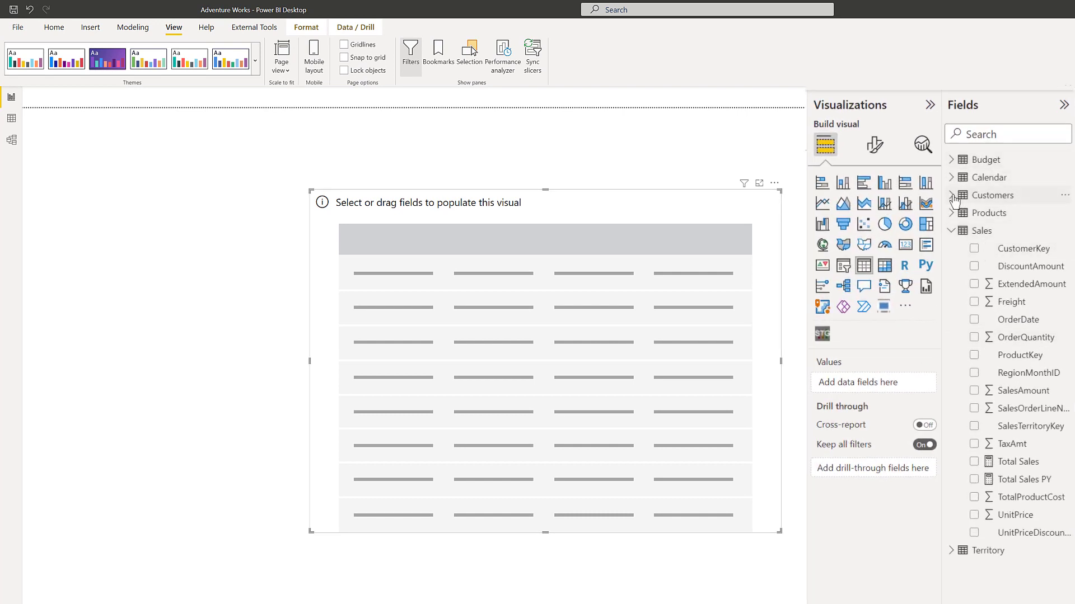
Add CustomerKey, Name, AddressLine1, Total Sales and OrderQuantity to the table
{"action": "left_click", "coordinate": [952, 194]}
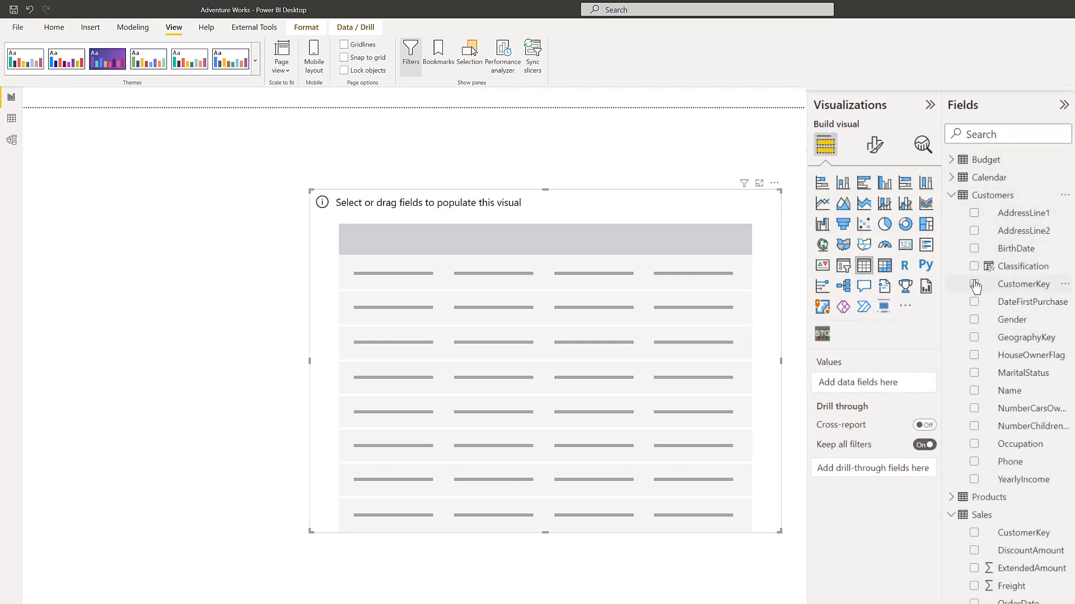
{"action": "left_click", "coordinate": [974, 284]}
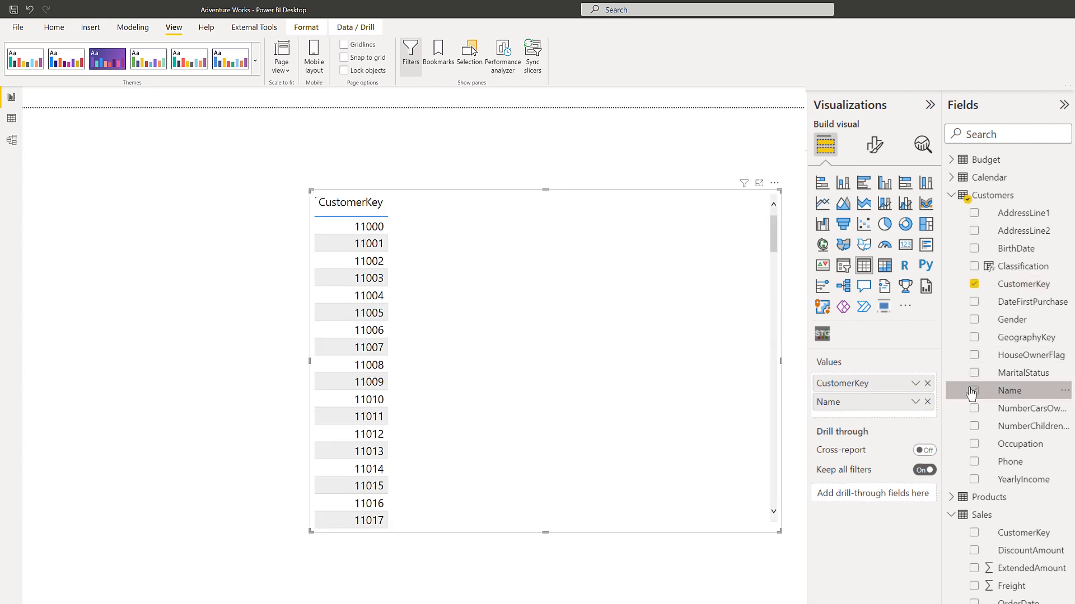
{"action": "left_click", "coordinate": [974, 213]}
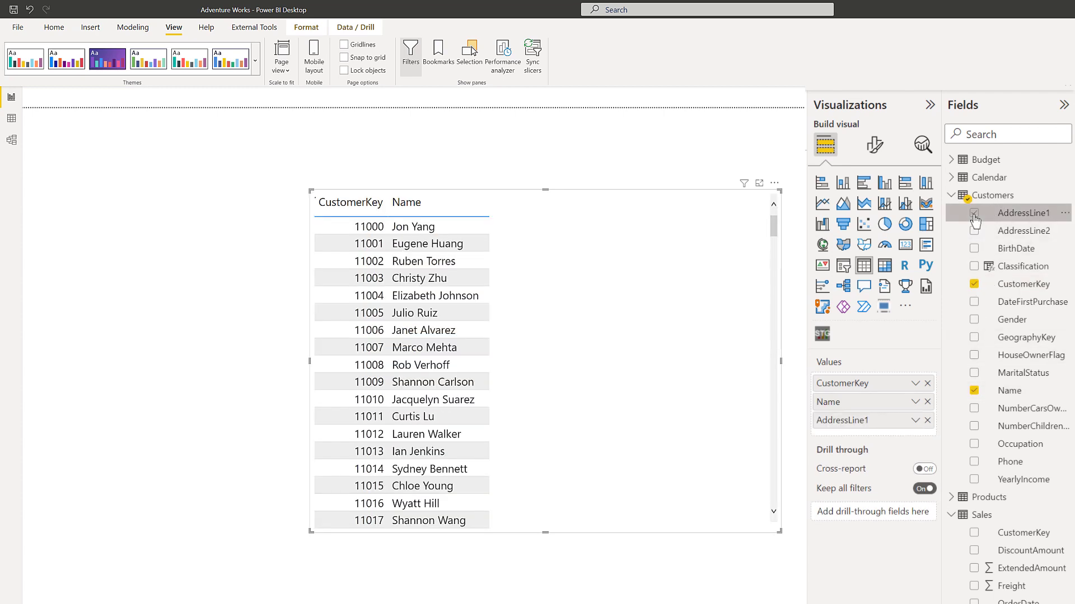
{"action": "left_click", "coordinate": [973, 213]}
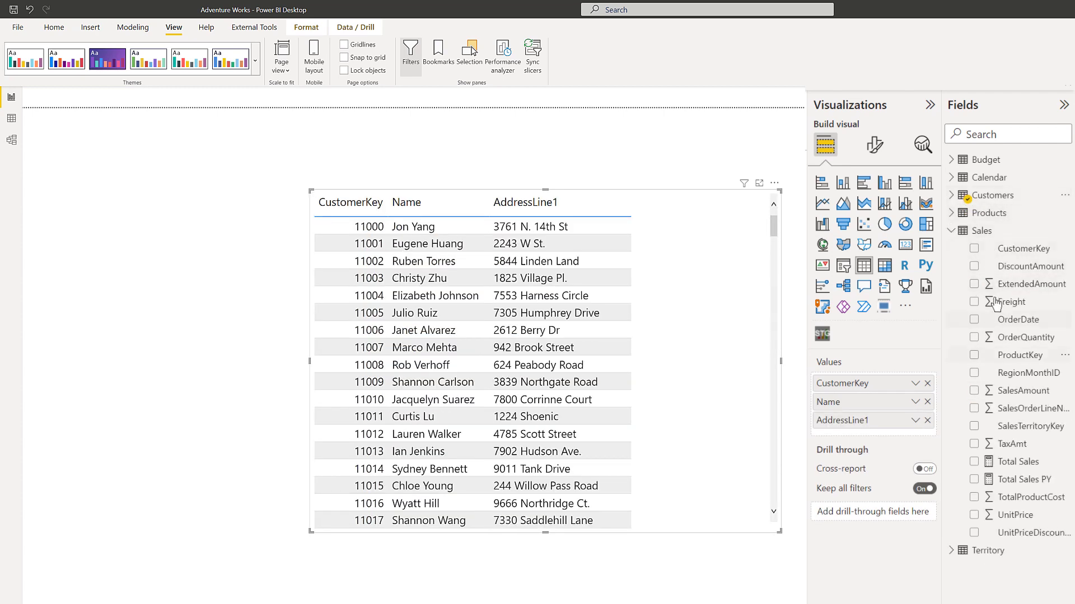
{"action": "left_click", "coordinate": [974, 462]}
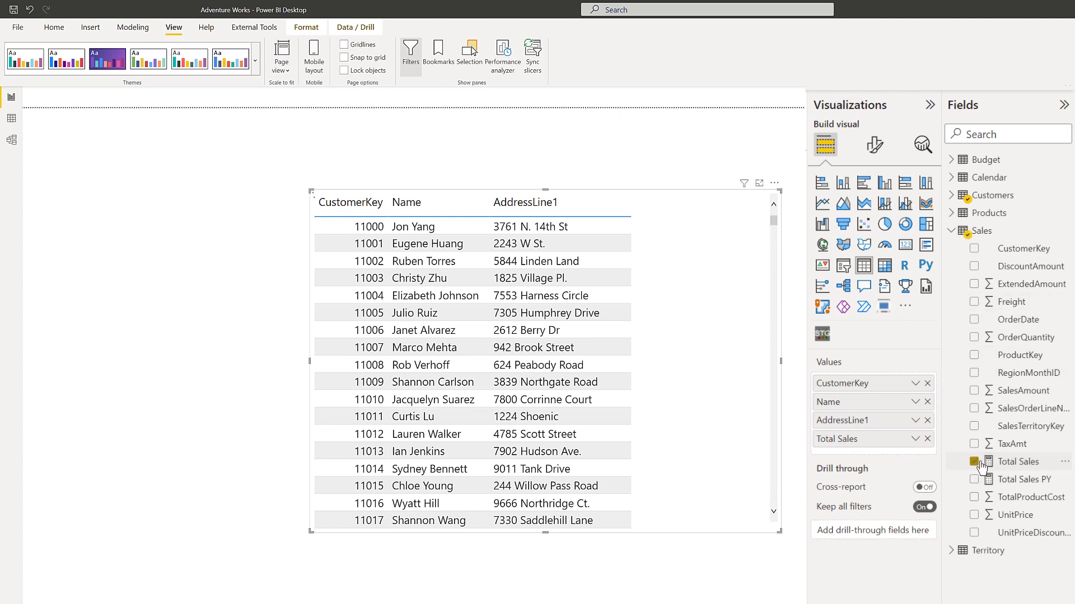
{"action": "left_click", "coordinate": [974, 461]}
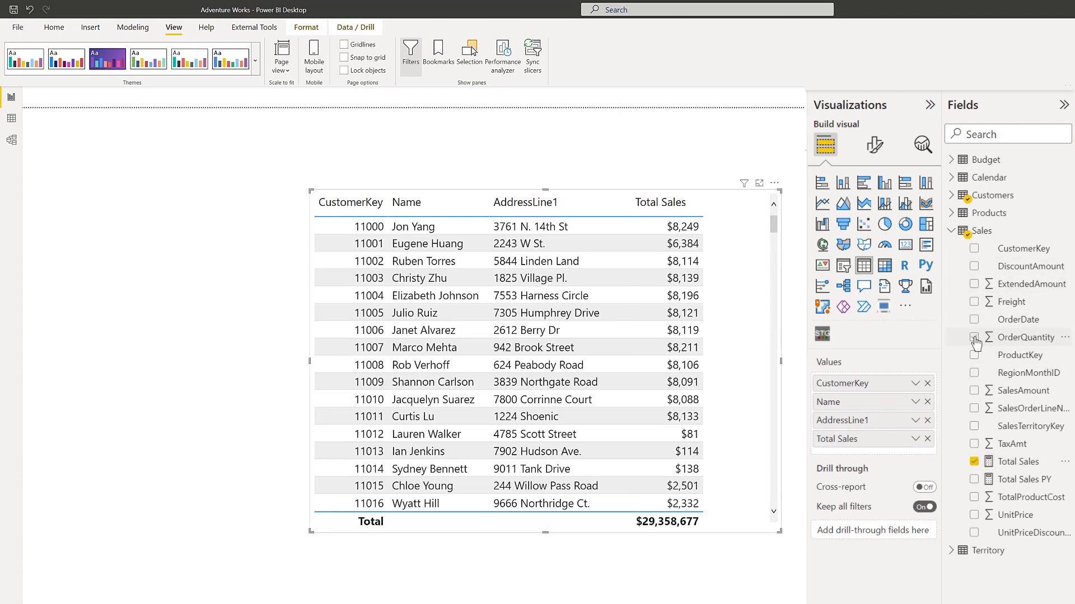
{"action": "left_click", "coordinate": [973, 337]}
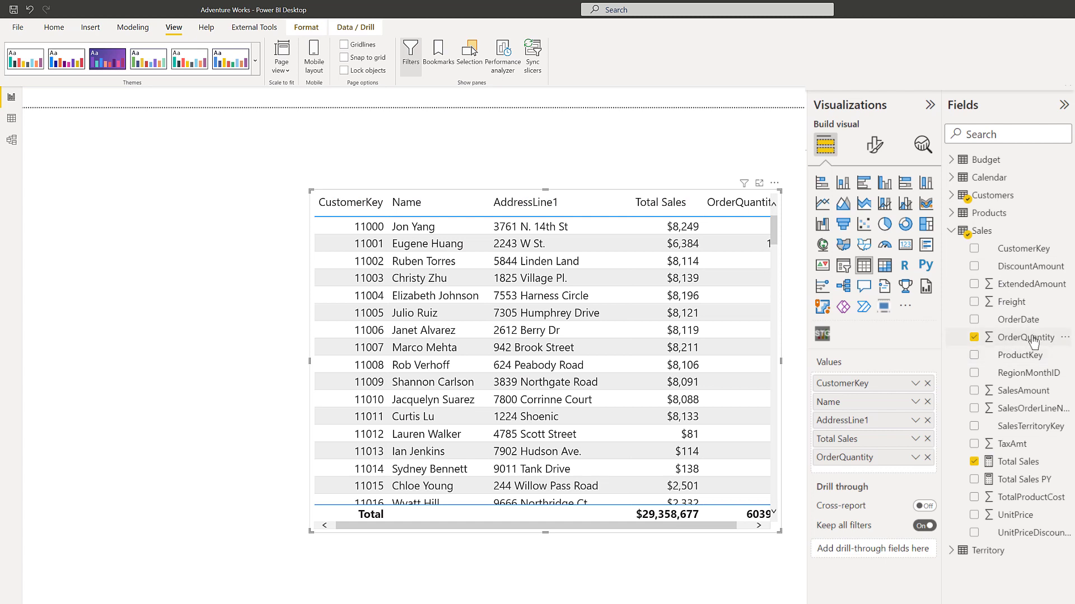
{"action": "mouse_move", "coordinate": [1026, 337]}
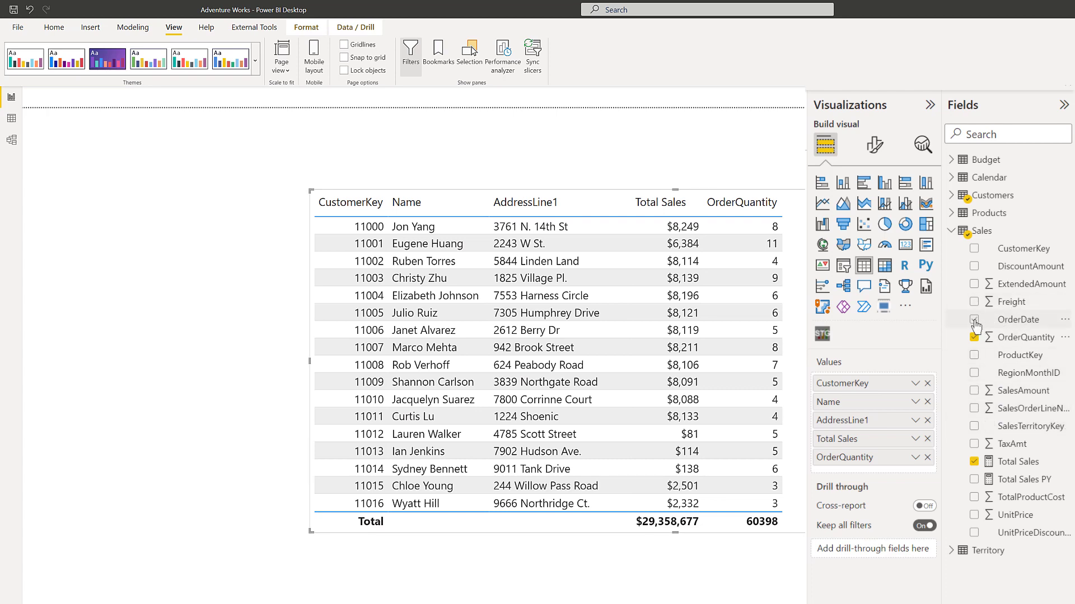
Add OrderDate and set it to show each customer's Latest date
{"action": "left_click", "coordinate": [974, 320]}
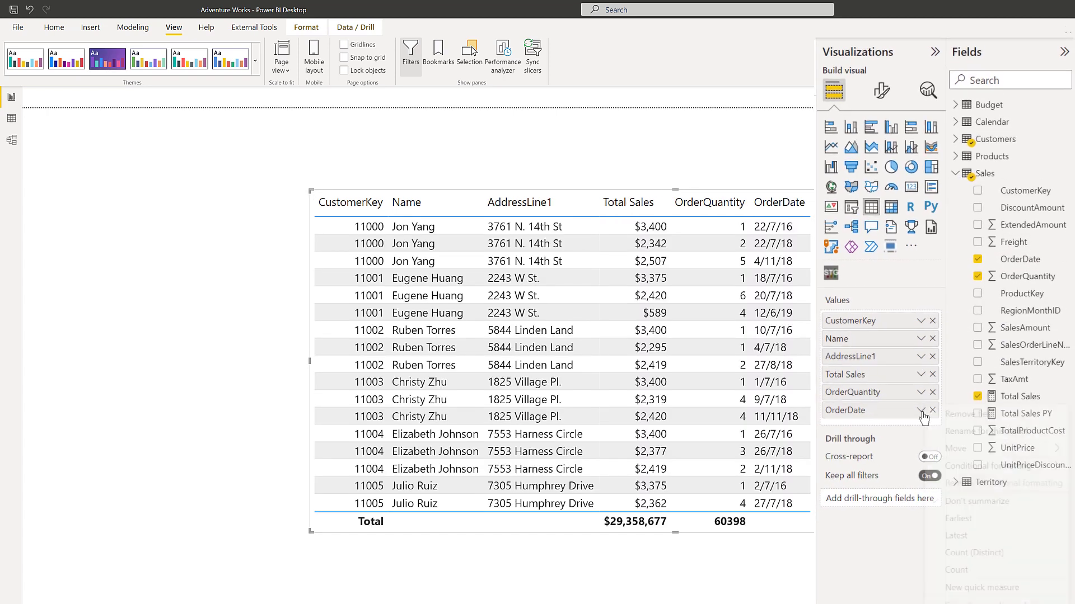
{"action": "left_click", "coordinate": [923, 411]}
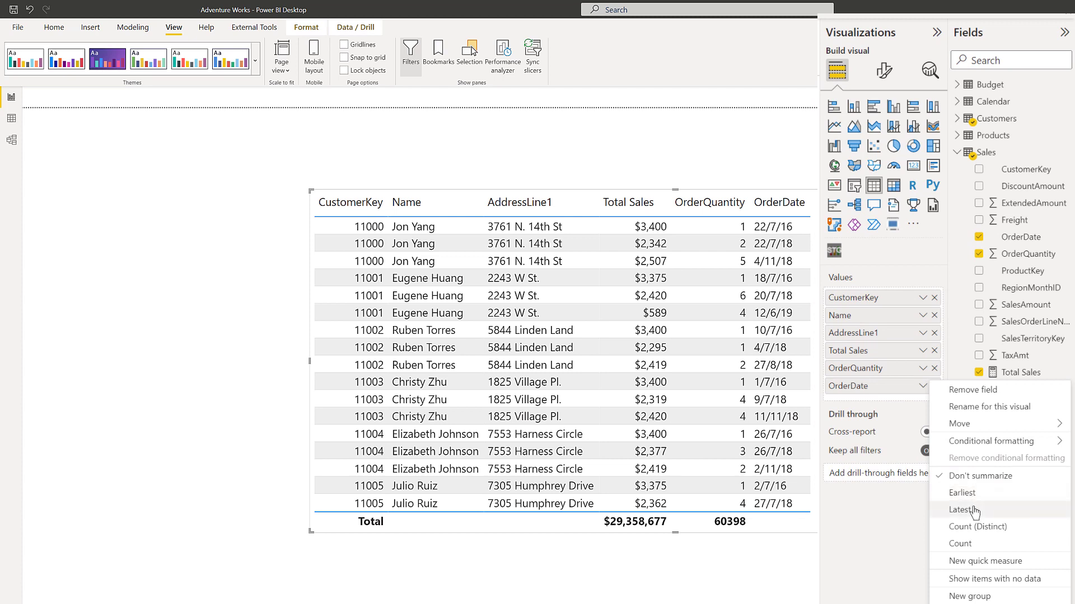
{"action": "left_click", "coordinate": [962, 510]}
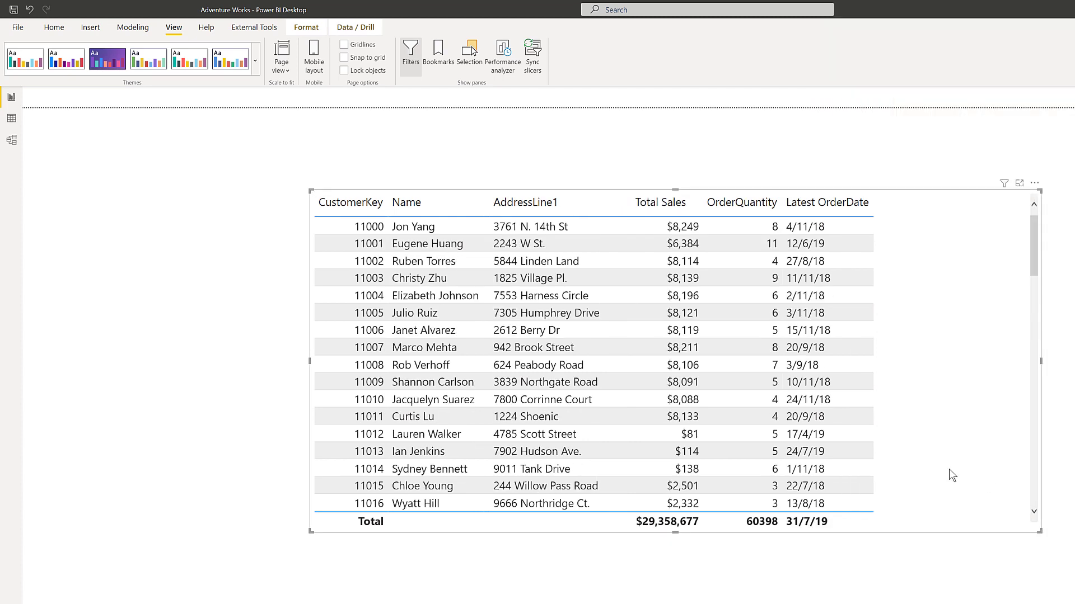
{"action": "mouse_move", "coordinate": [976, 476]}
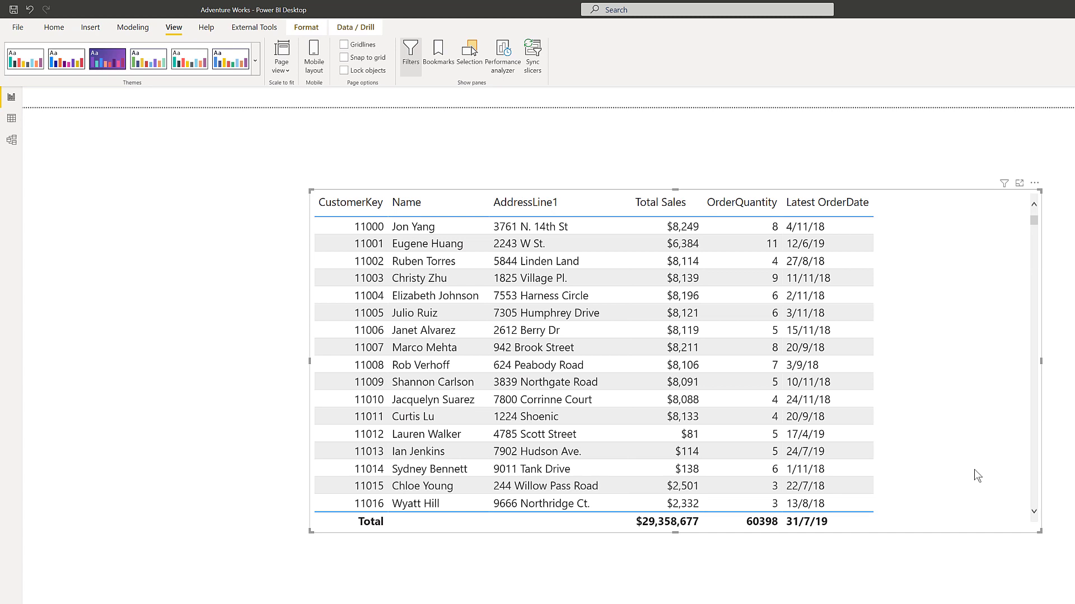
{"action": "mouse_move", "coordinate": [927, 418]}
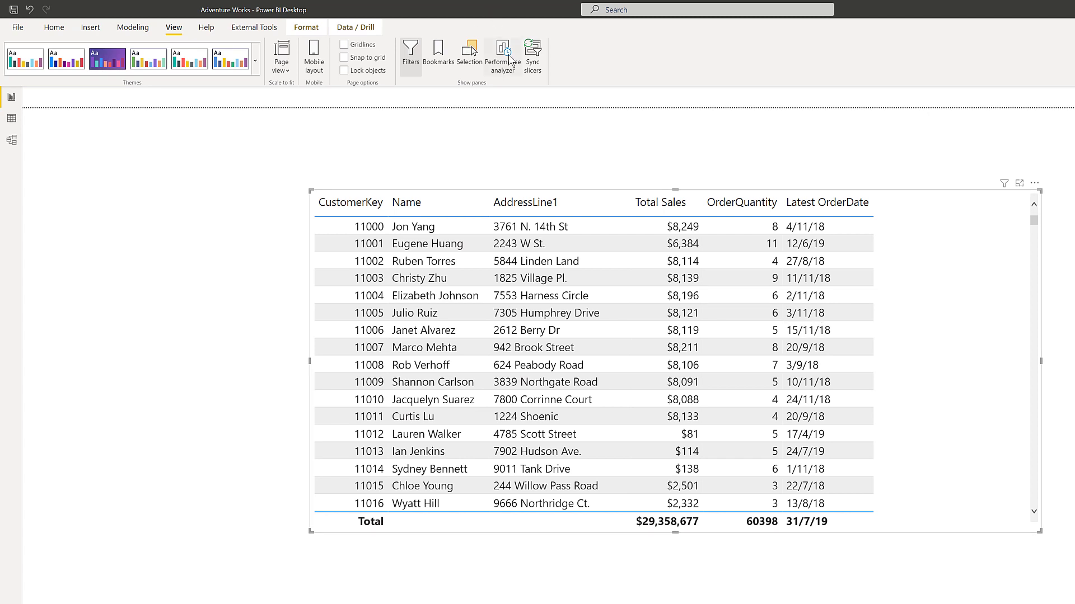
Record the table visual in Performance analyzer and copy its DAX query
{"action": "left_click", "coordinate": [501, 55]}
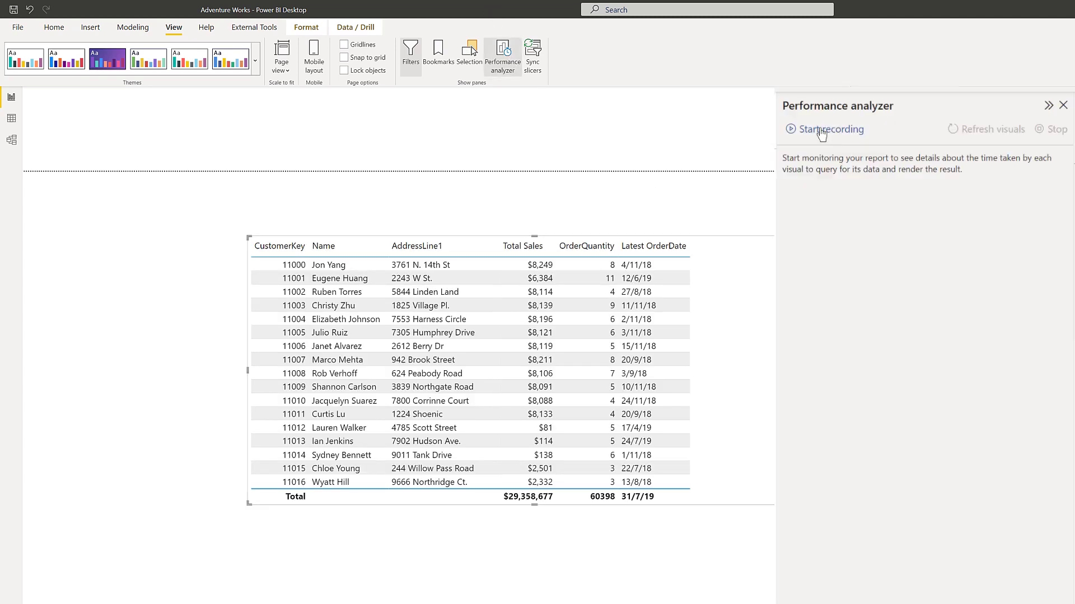
{"action": "left_click", "coordinate": [830, 129]}
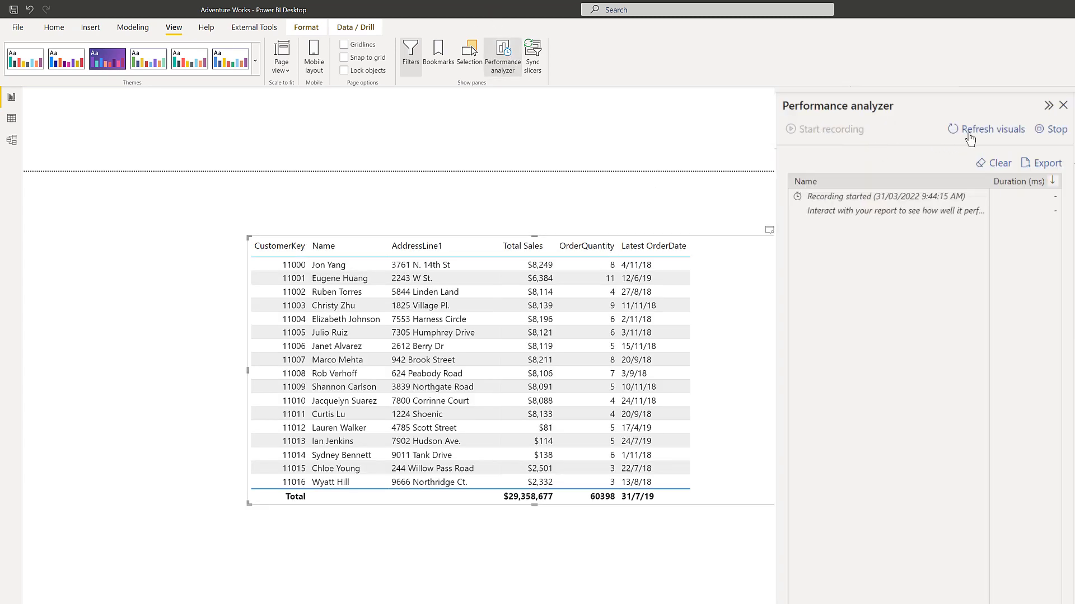
{"action": "left_click", "coordinate": [991, 128]}
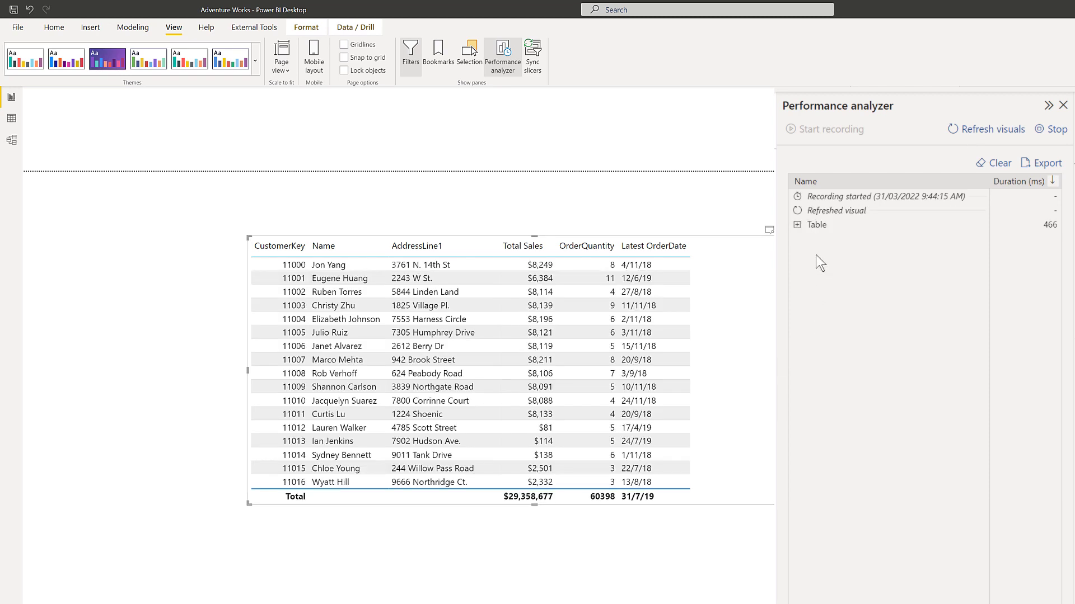
{"action": "left_click", "coordinate": [798, 227]}
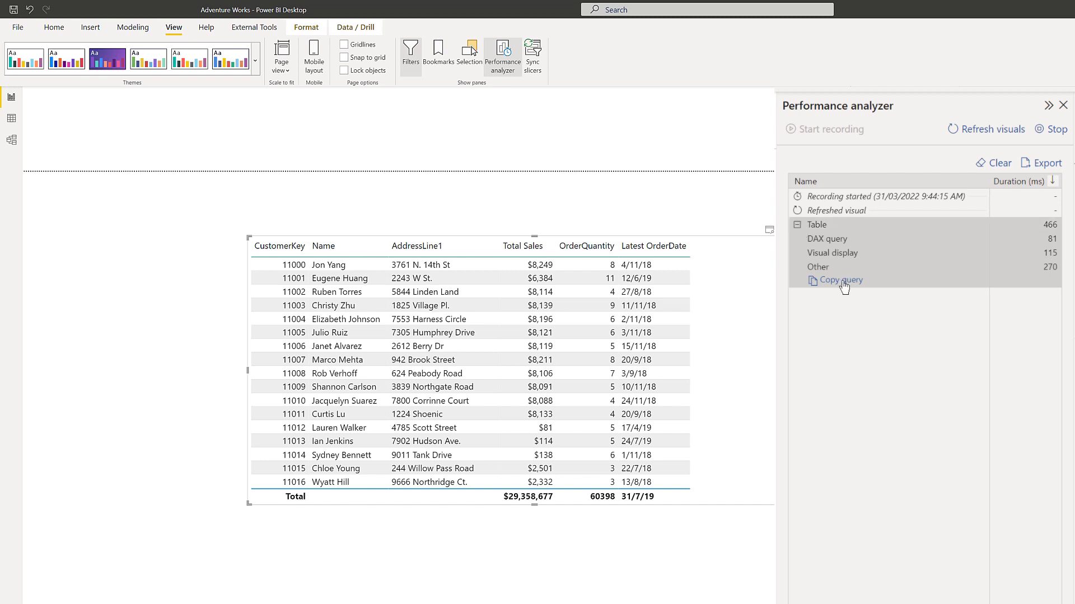
{"action": "left_click", "coordinate": [840, 280]}
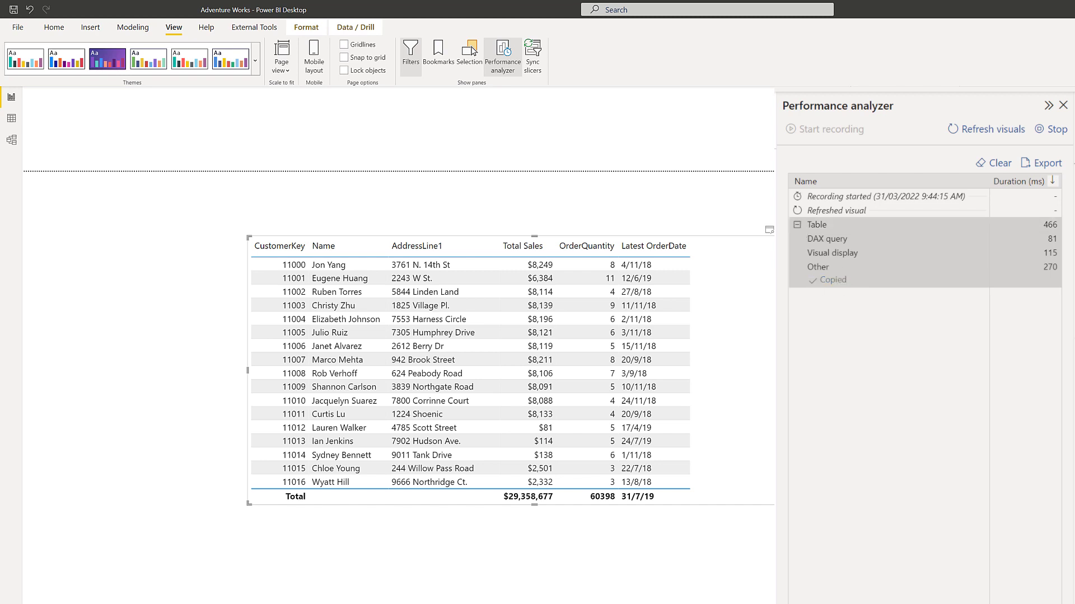
{"action": "mouse_move", "coordinate": [549, 122]}
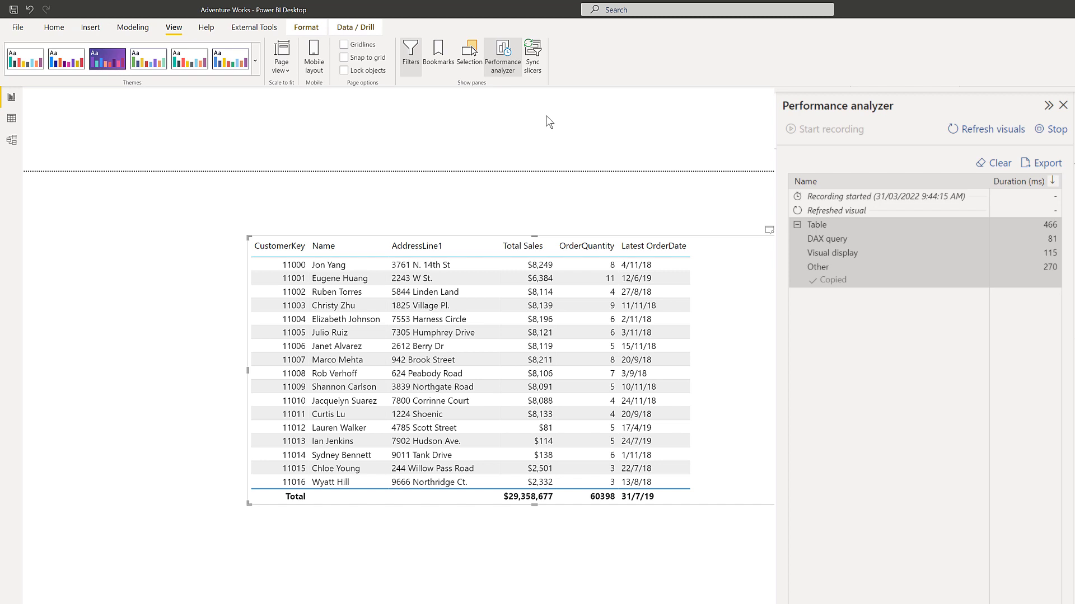
{"action": "mouse_move", "coordinate": [180, 44]}
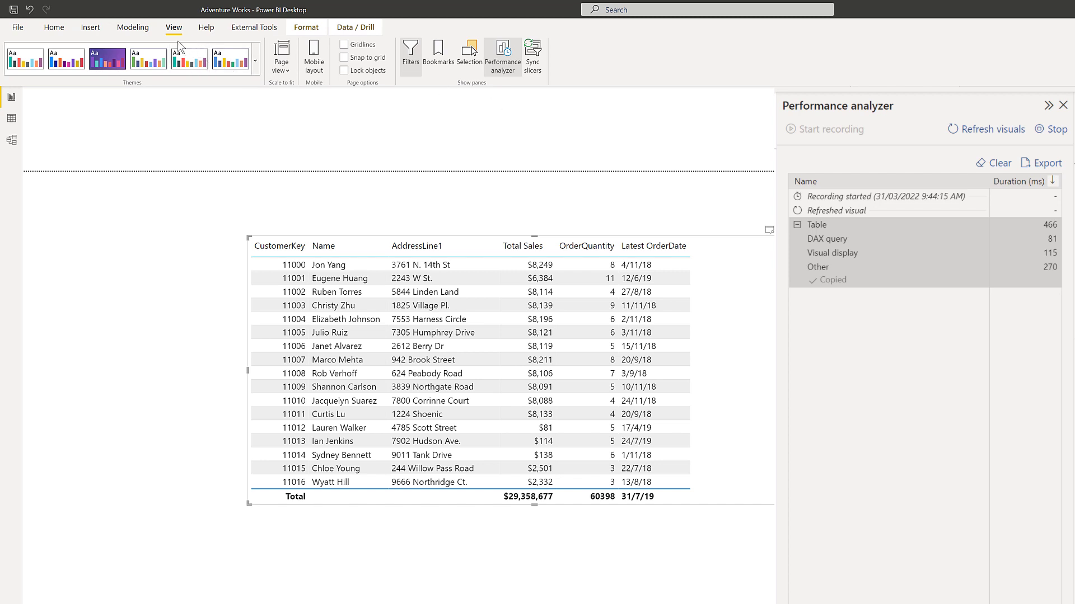
{"action": "left_click", "coordinate": [253, 27]}
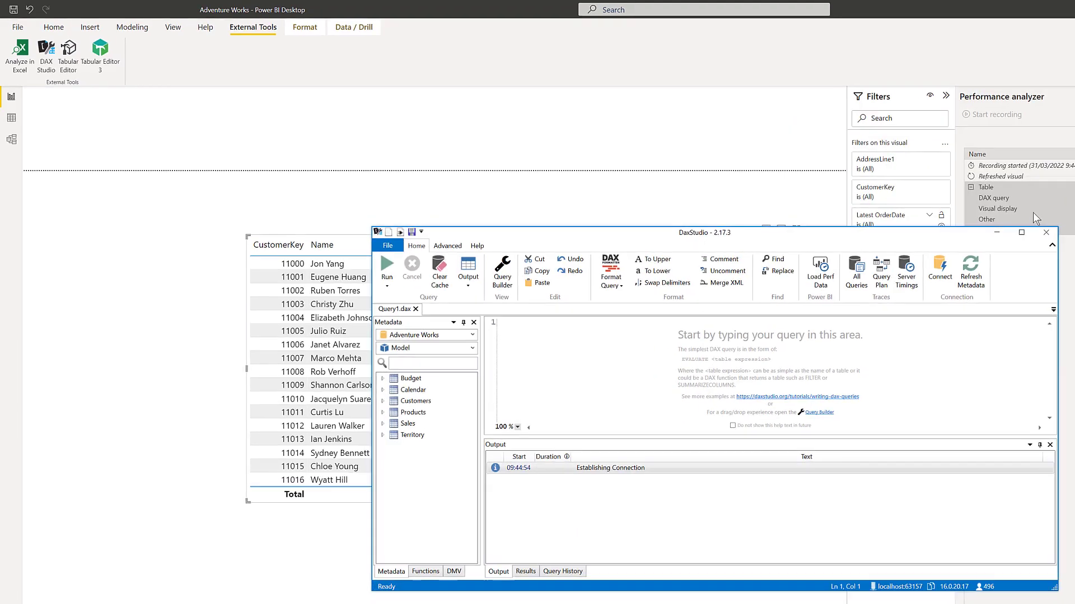
Maximize DAX Studio and paste the copied customer table query into the editor
{"action": "left_click", "coordinate": [1020, 232]}
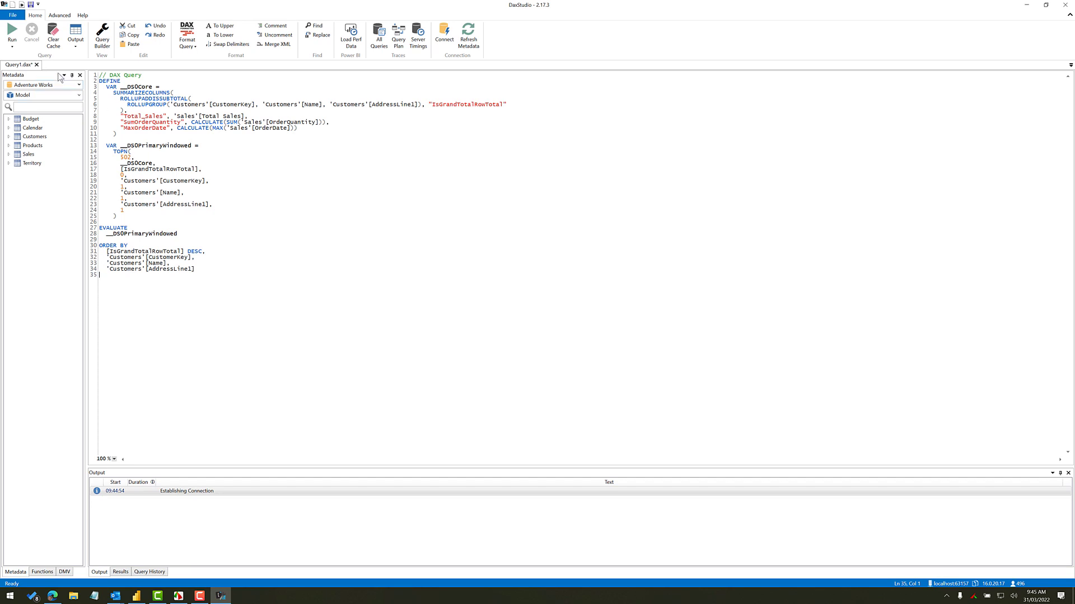
{"action": "left_click", "coordinate": [12, 31]}
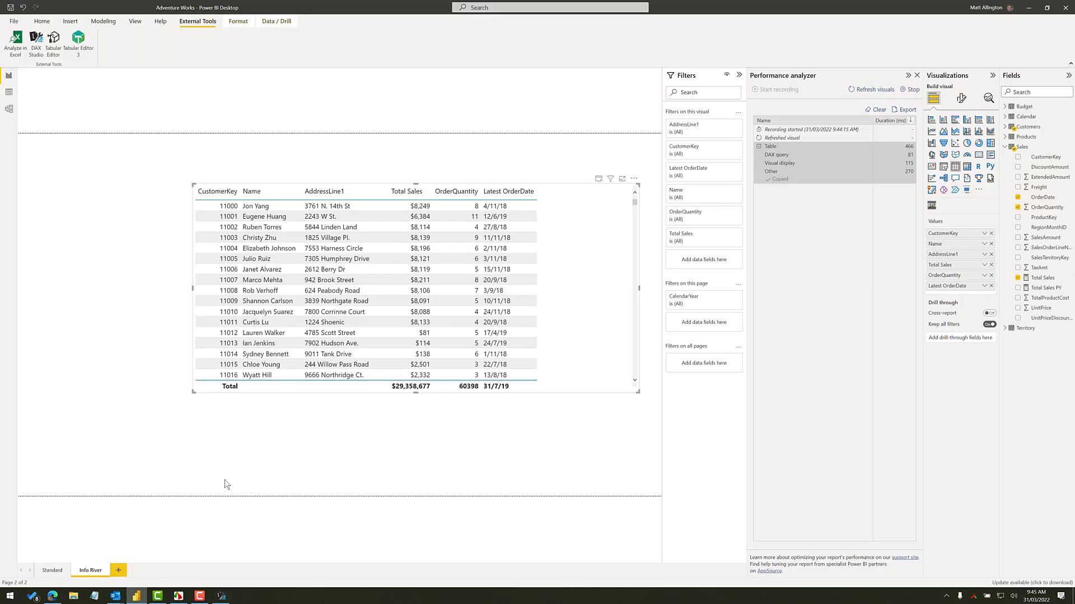
{"action": "mouse_move", "coordinate": [451, 389]}
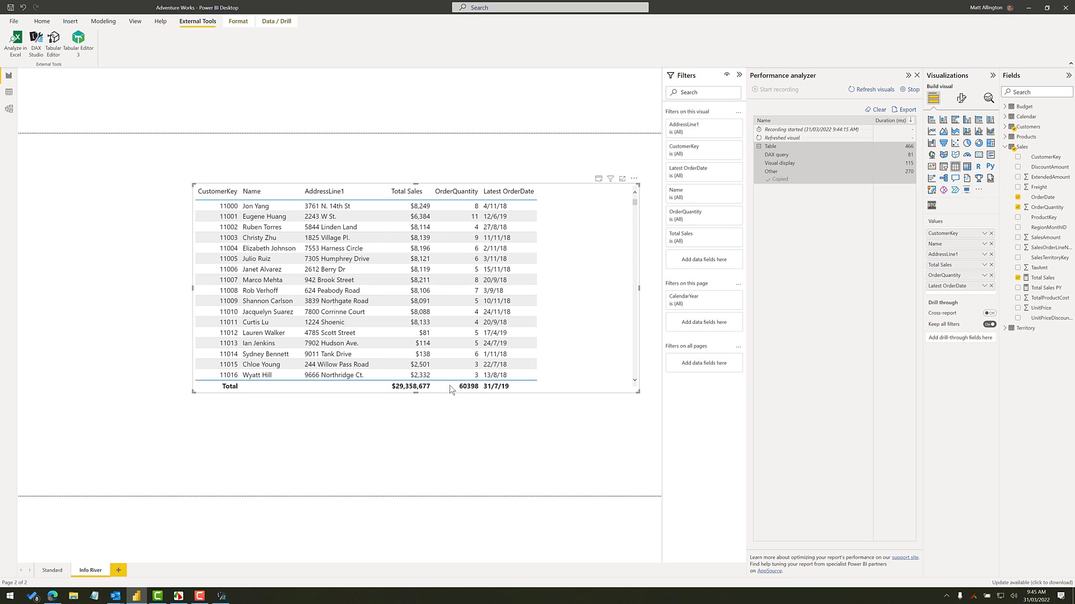
{"action": "mouse_move", "coordinate": [479, 388]}
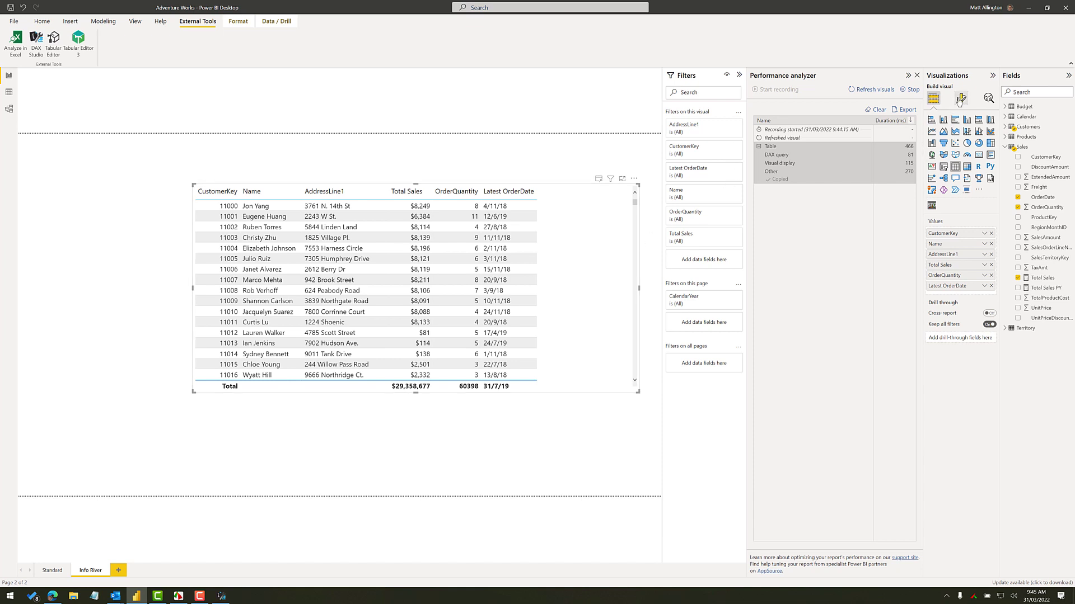
Turn off the table's total Values in Format visual and copy the refreshed query
{"action": "left_click", "coordinate": [961, 100]}
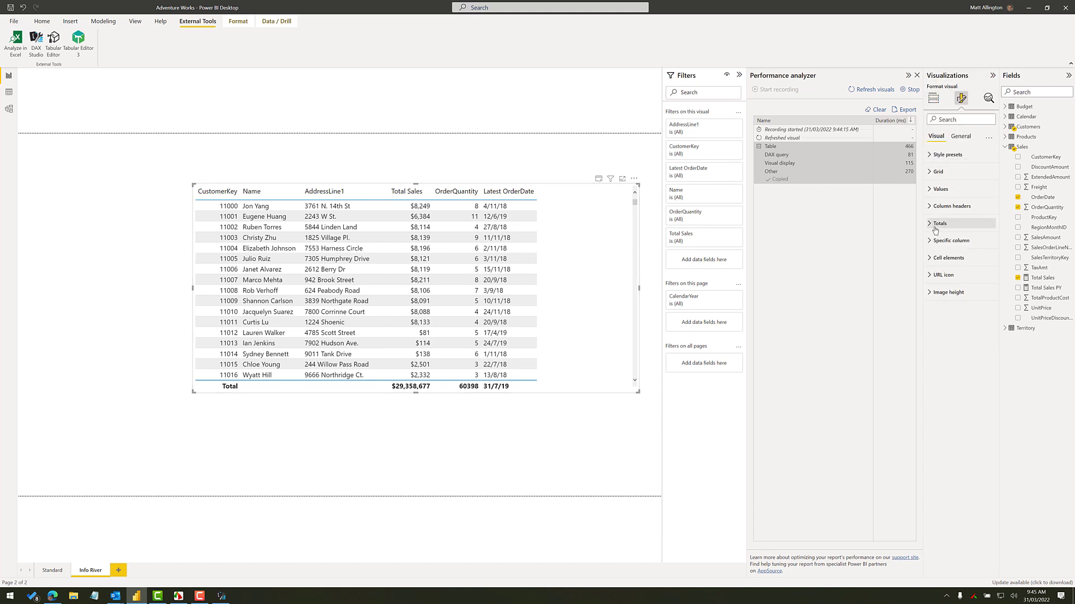
{"action": "left_click", "coordinate": [939, 223]}
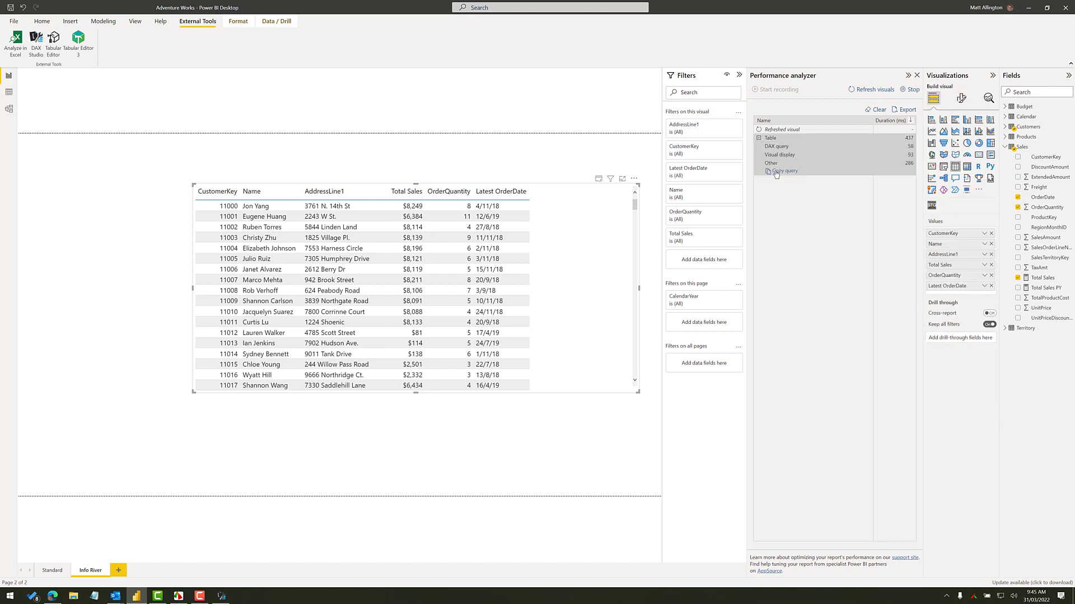
{"action": "left_click", "coordinate": [783, 171]}
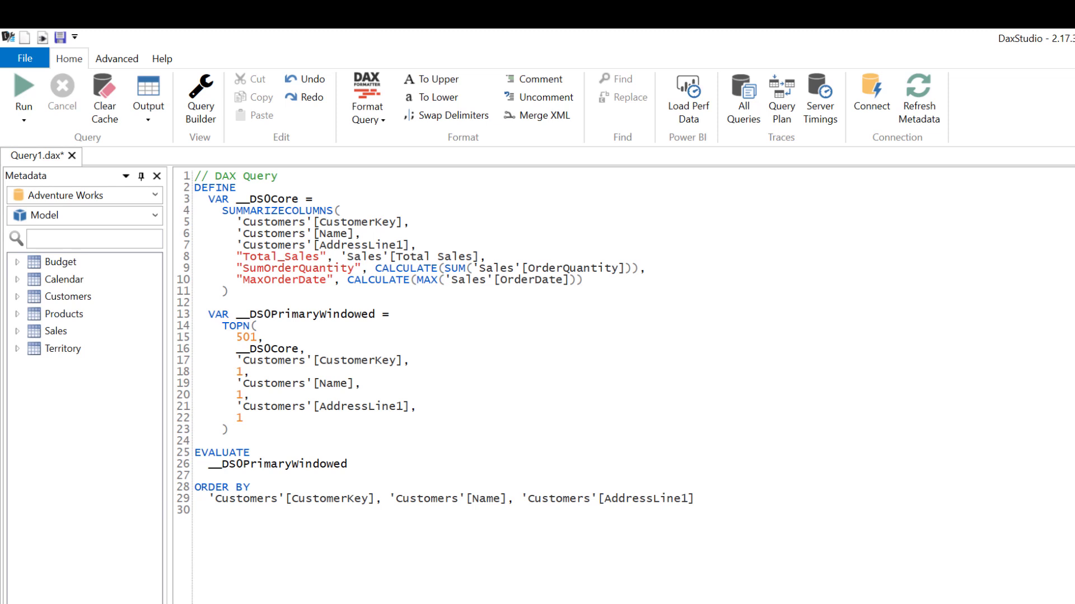
{"action": "mouse_move", "coordinate": [212, 199]}
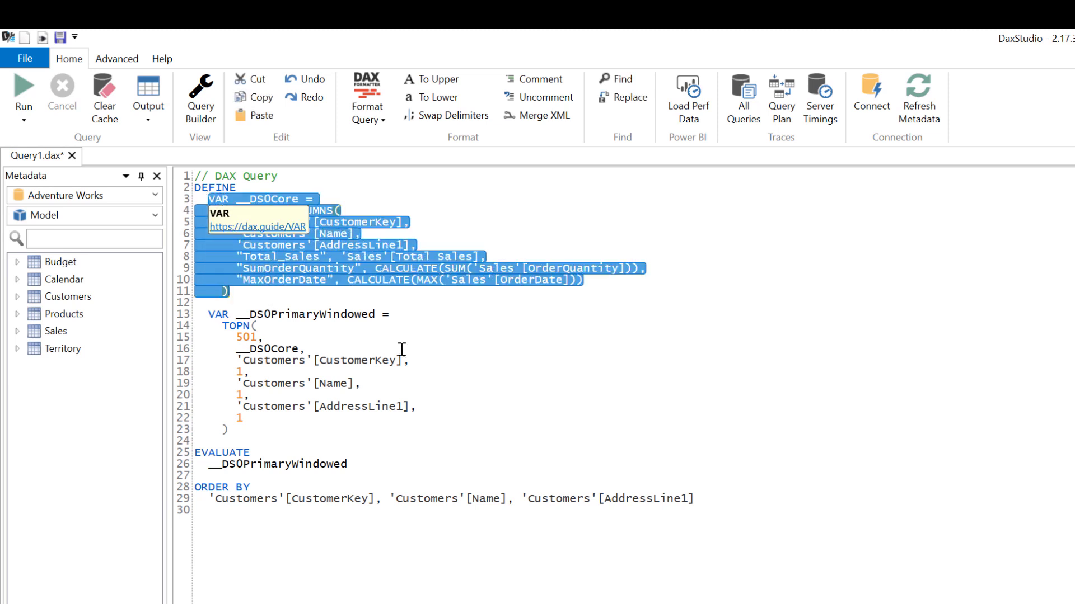
{"action": "mouse_move", "coordinate": [550, 410]}
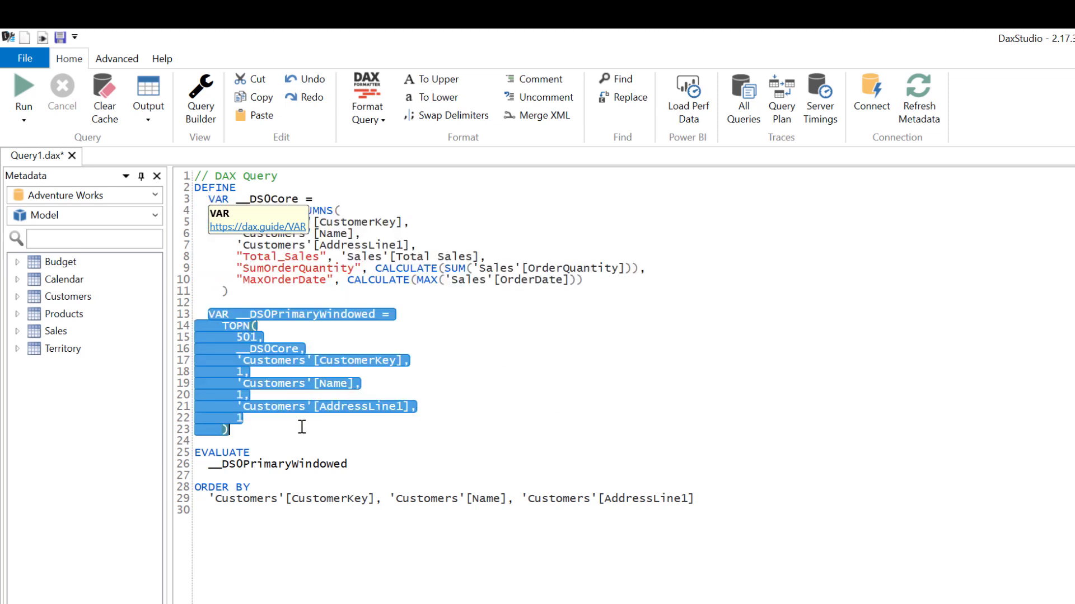
Highlight the TOPN 501 row-limit lines in the pasted query
{"action": "left_click", "coordinate": [222, 326]}
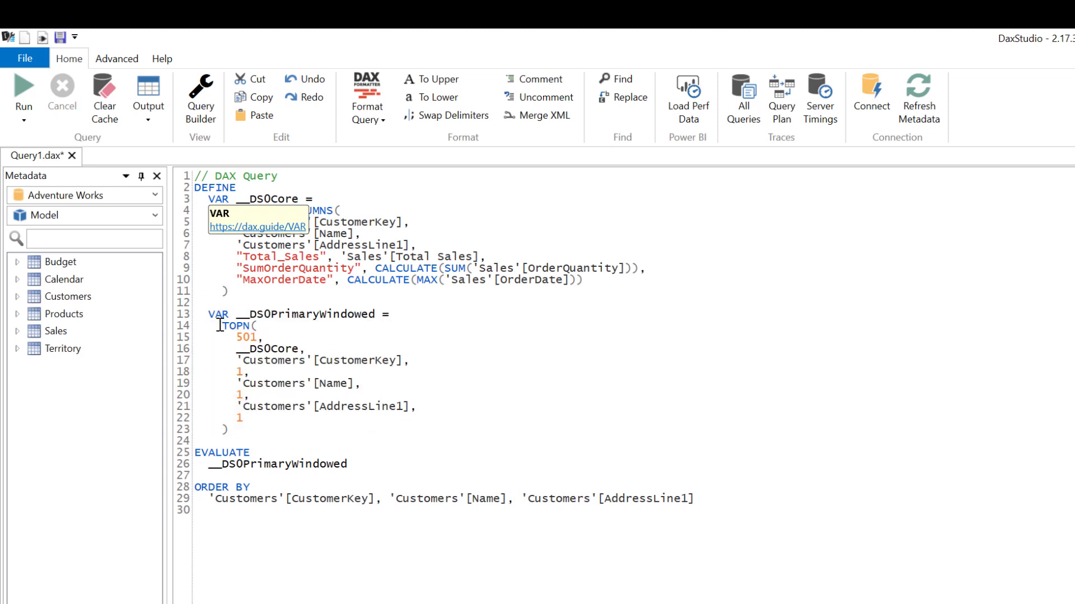
{"action": "left_click_drag", "start_coordinate": [224, 326], "coordinate": [263, 337]}
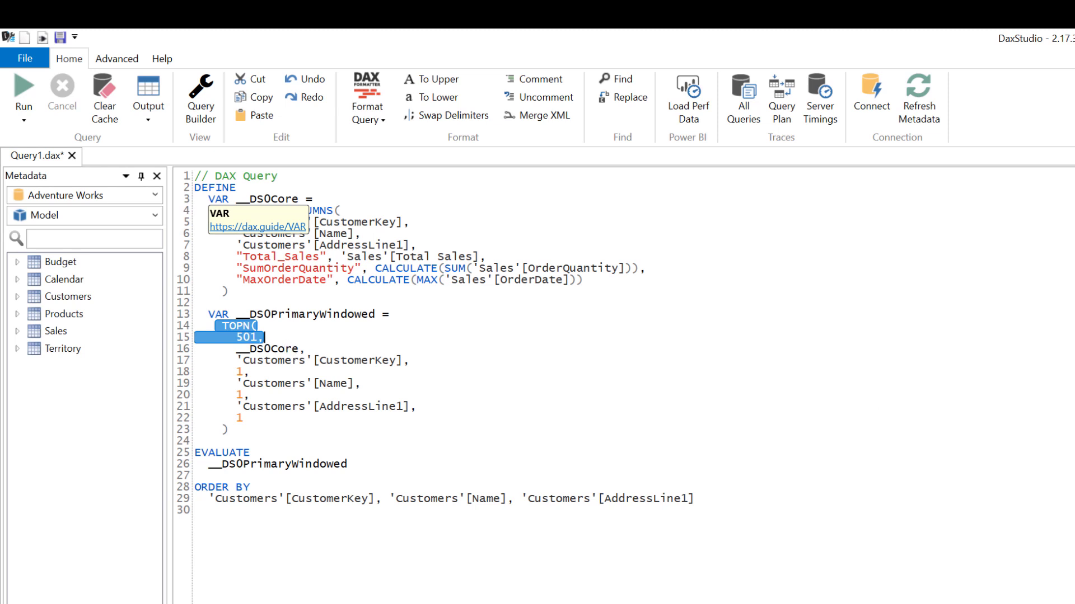
{"action": "mouse_move", "coordinate": [617, 467]}
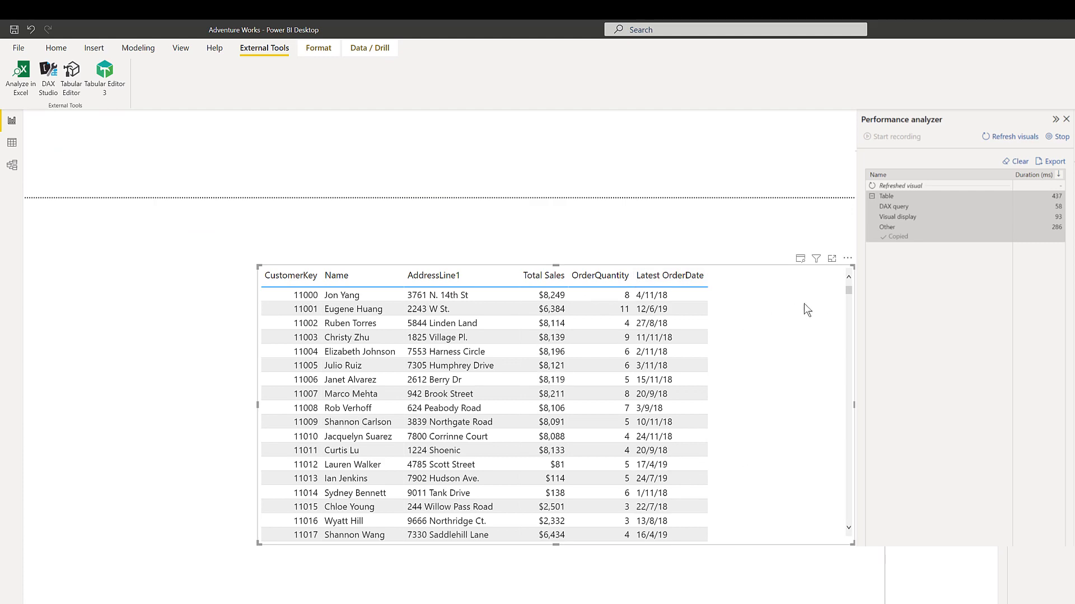
Scroll down the customer table so 'Scrolled in a visual' entries get logged
{"action": "scroll", "scroll_direction": "down", "scroll_amount": 3}
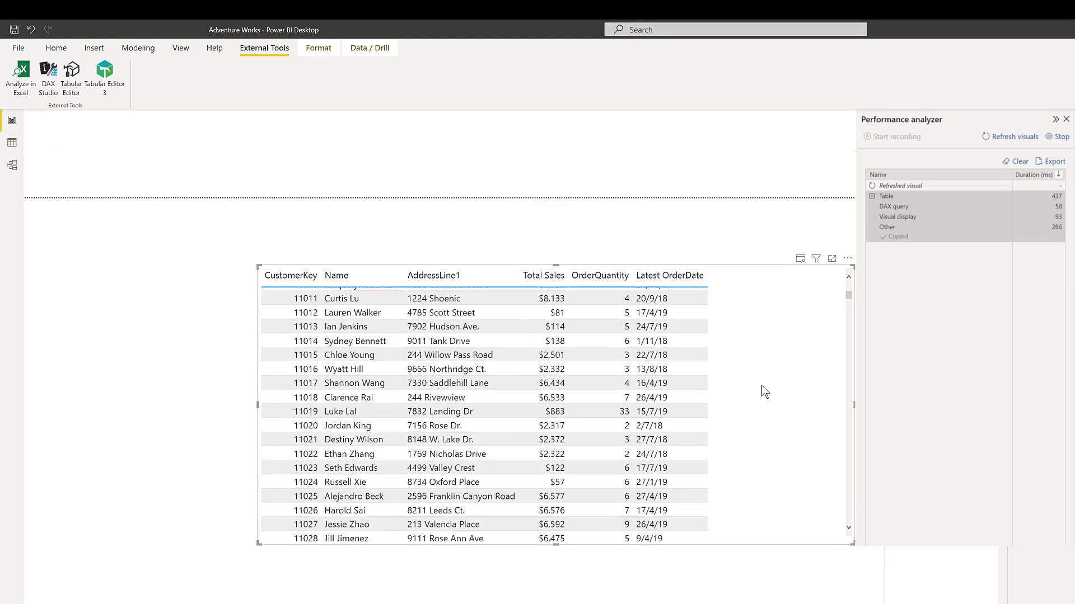
{"action": "scroll", "scroll_direction": "down", "scroll_amount": 3}
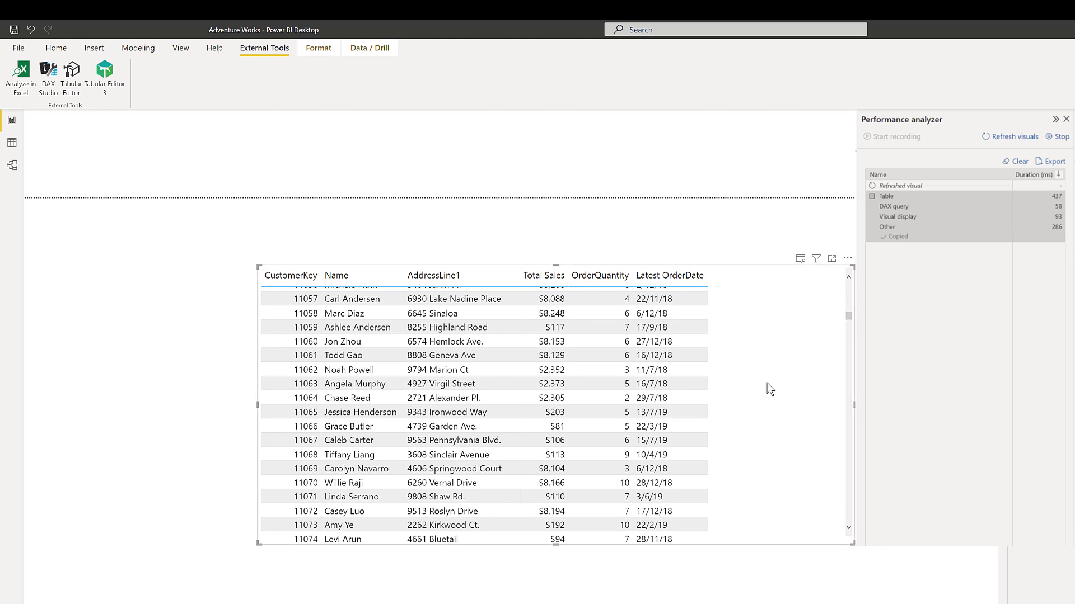
{"action": "scroll", "scroll_direction": "down", "scroll_amount": 3}
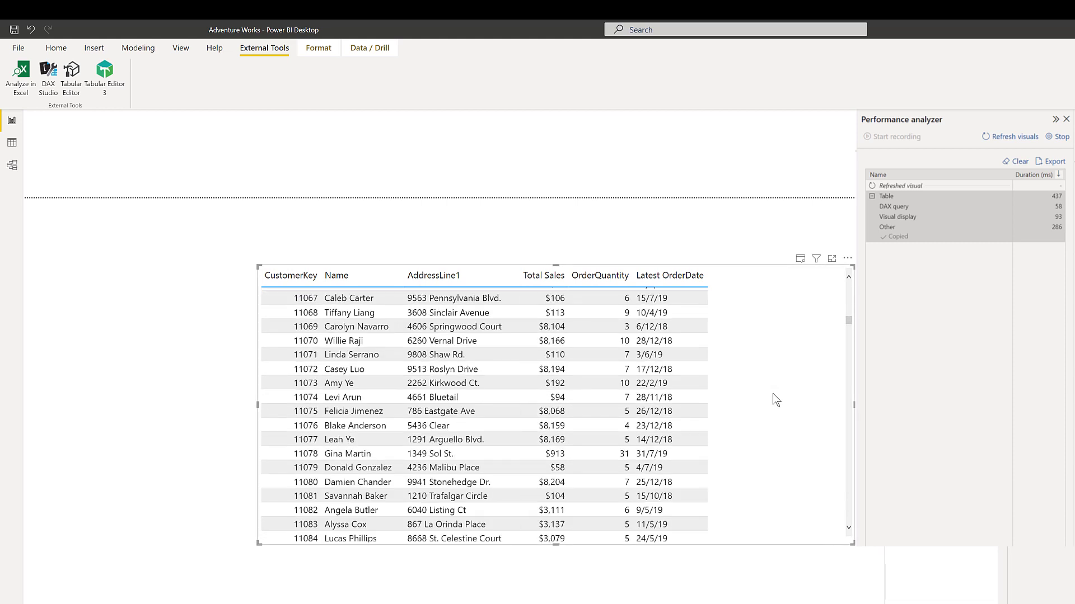
{"action": "scroll", "scroll_direction": "down", "scroll_amount": 3}
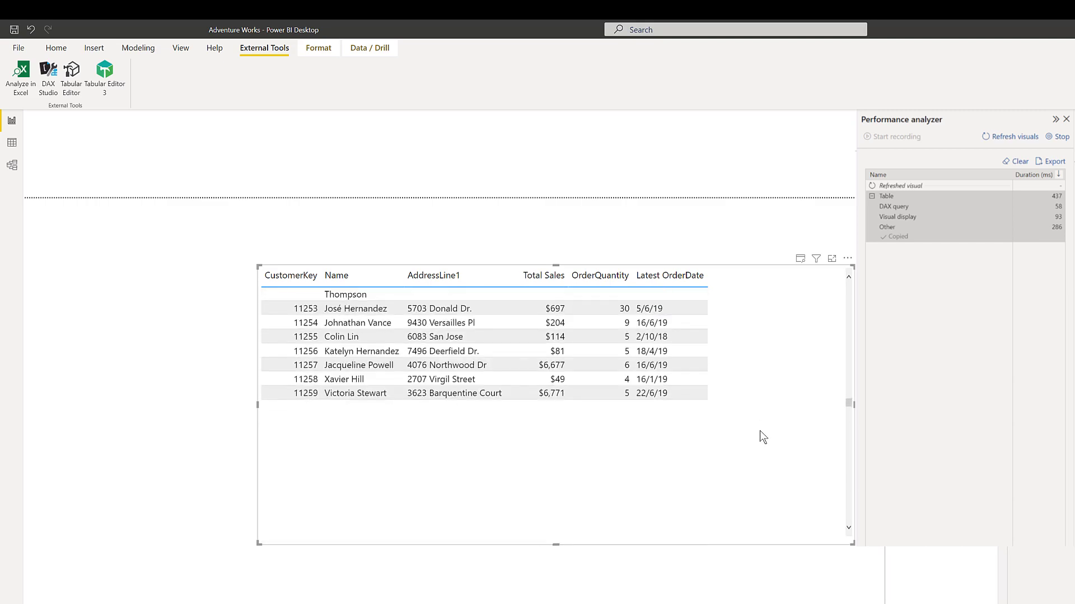
{"action": "scroll", "scroll_direction": "down", "scroll_amount": 3}
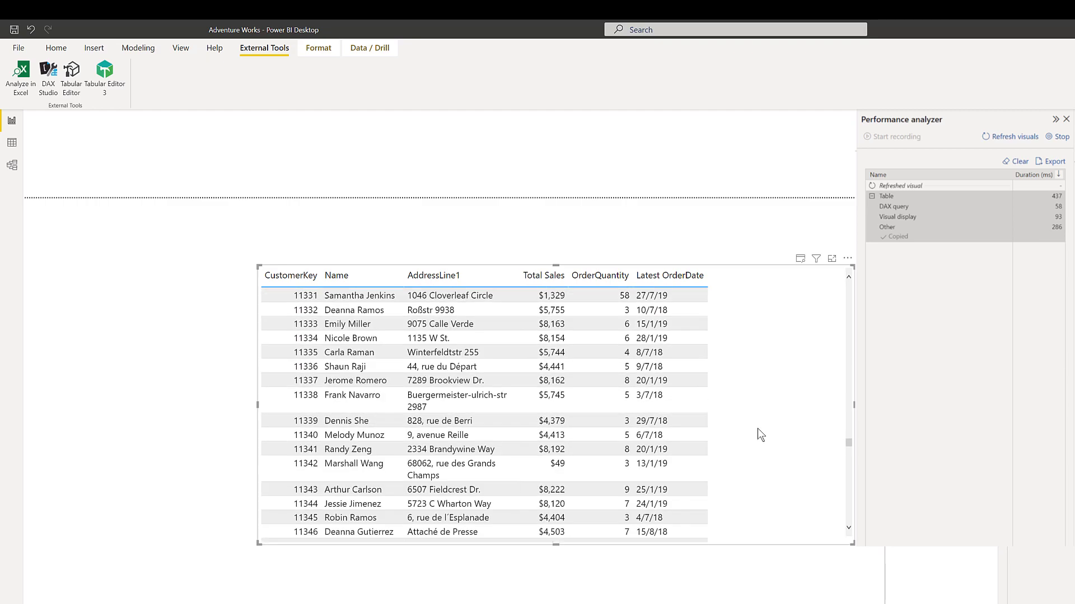
{"action": "scroll", "scroll_direction": "down", "scroll_amount": 3}
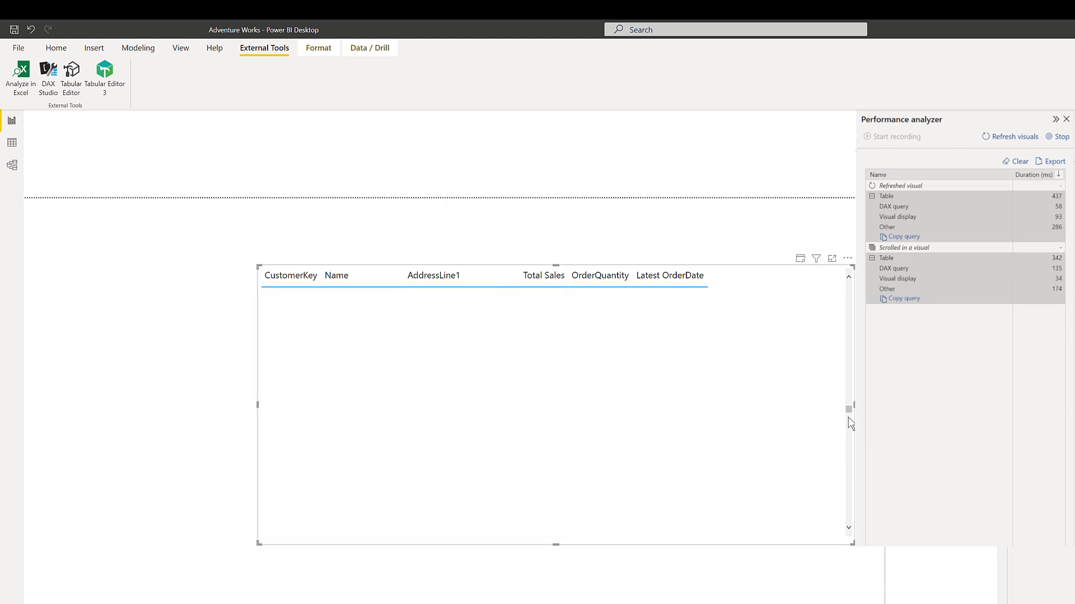
{"action": "scroll", "scroll_direction": "down", "scroll_amount": 3}
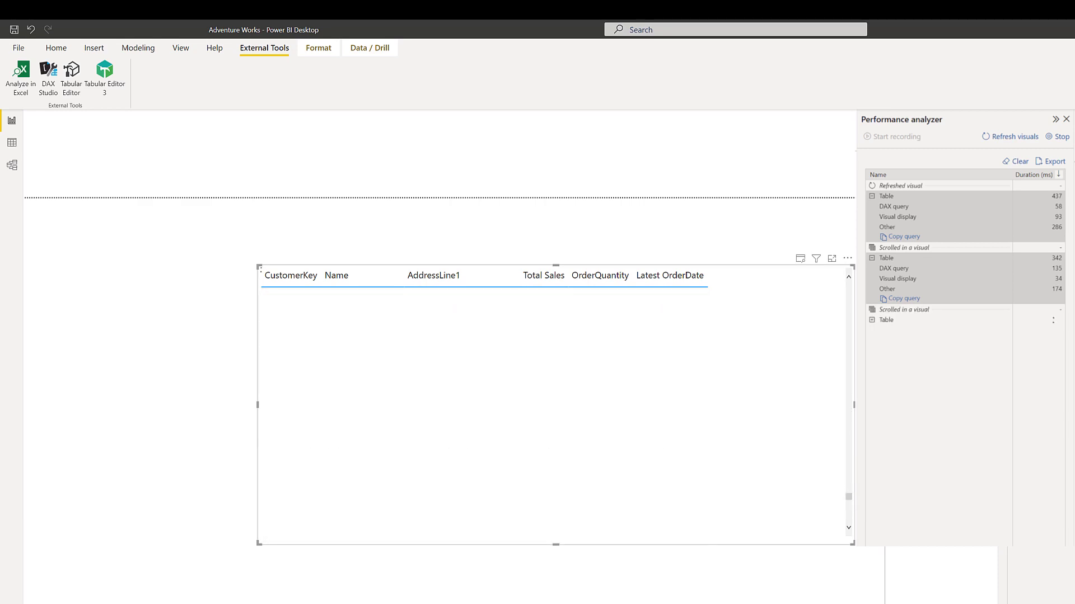
{"action": "scroll", "scroll_direction": "down", "scroll_amount": 3}
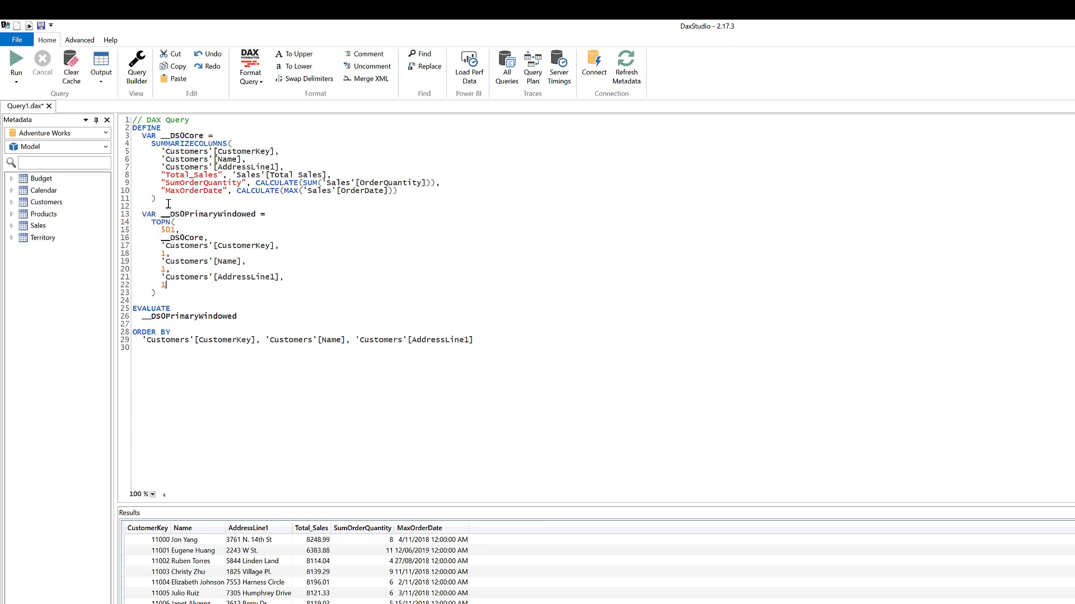
Delete the TOPN variable onward and start the query with EVALUATE SUMMARIZECOLUMNS(
{"action": "left_click_drag", "start_coordinate": [135, 127], "coordinate": [156, 198]}
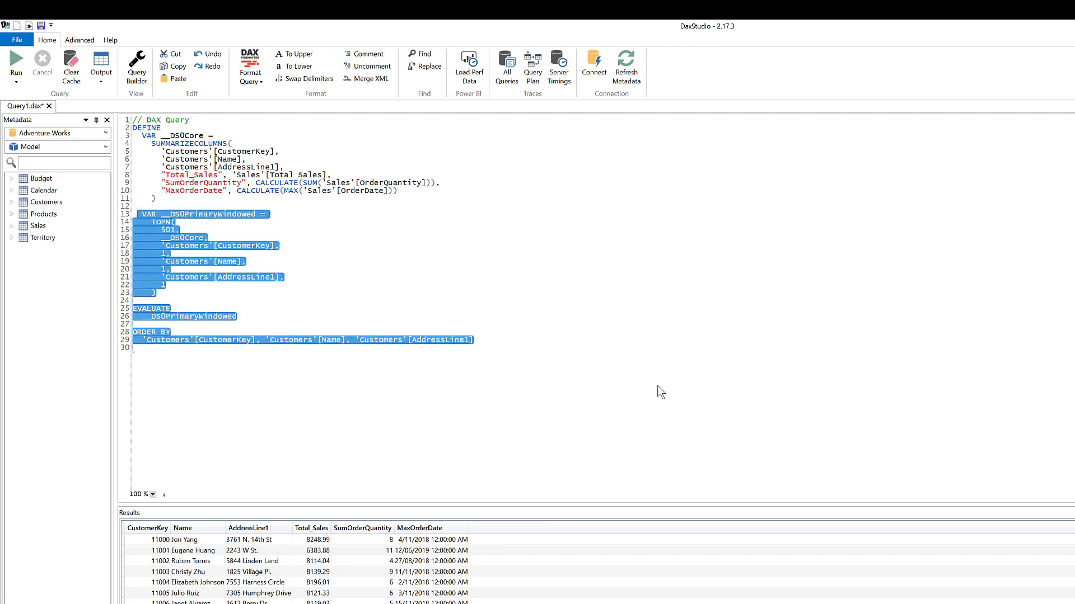
{"action": "key", "text": "Delete"}
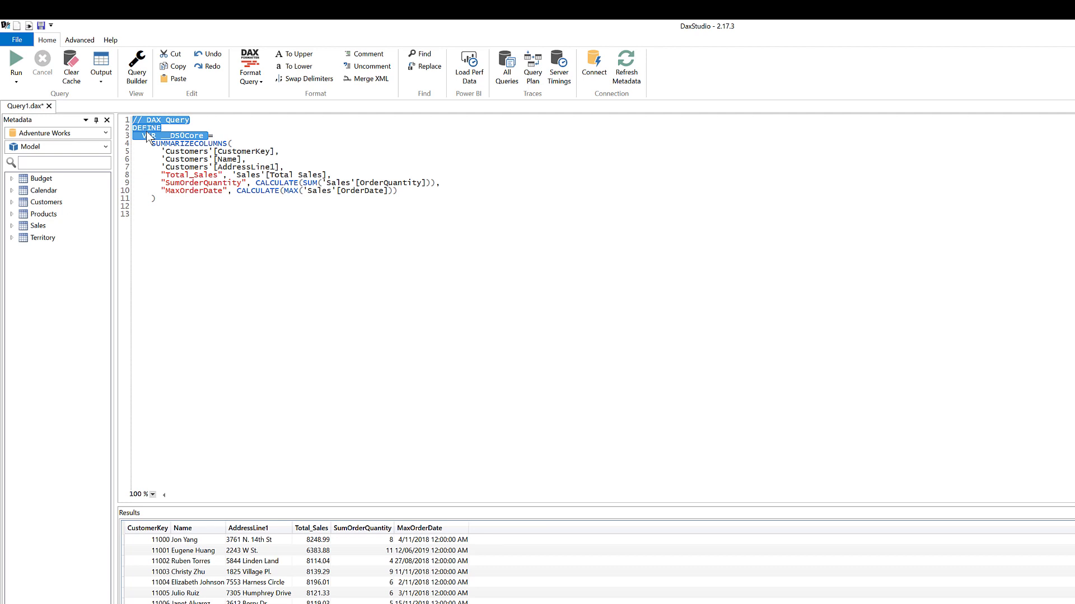
{"action": "type", "text": "evaluate"}
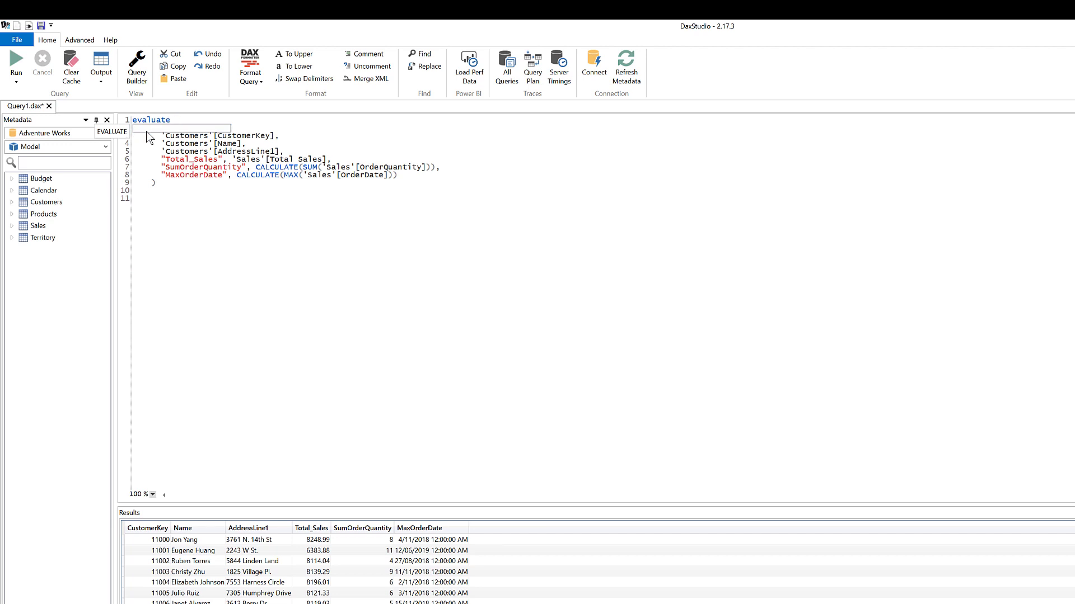
{"action": "type", "text": "SUMMARIZECOLUMNS("}
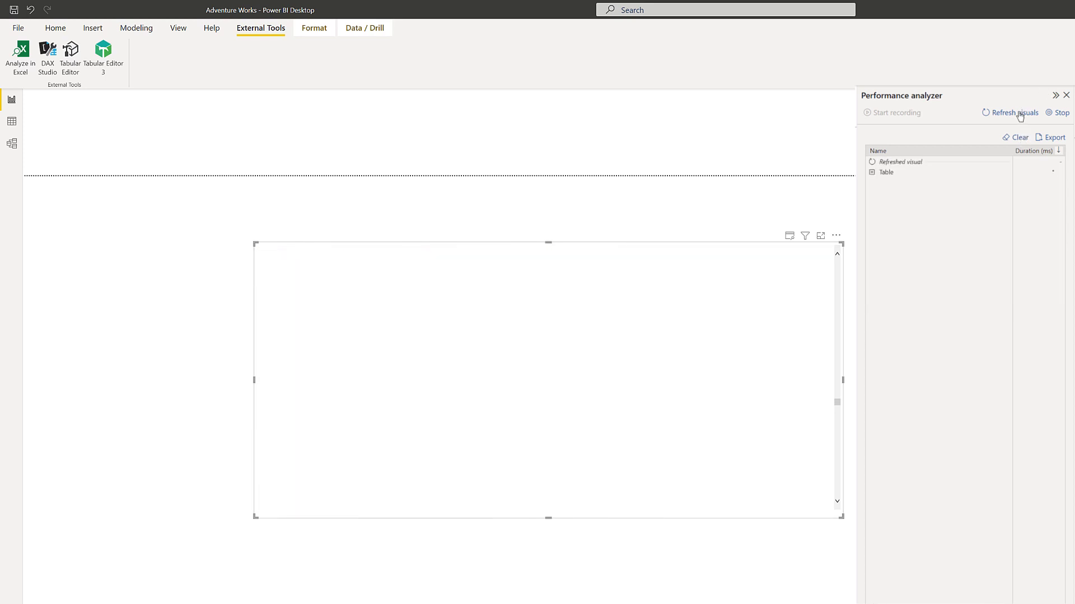
Refresh the visuals, inspect the latest table query, then launch Analyze in Excel
{"action": "left_click", "coordinate": [1013, 113]}
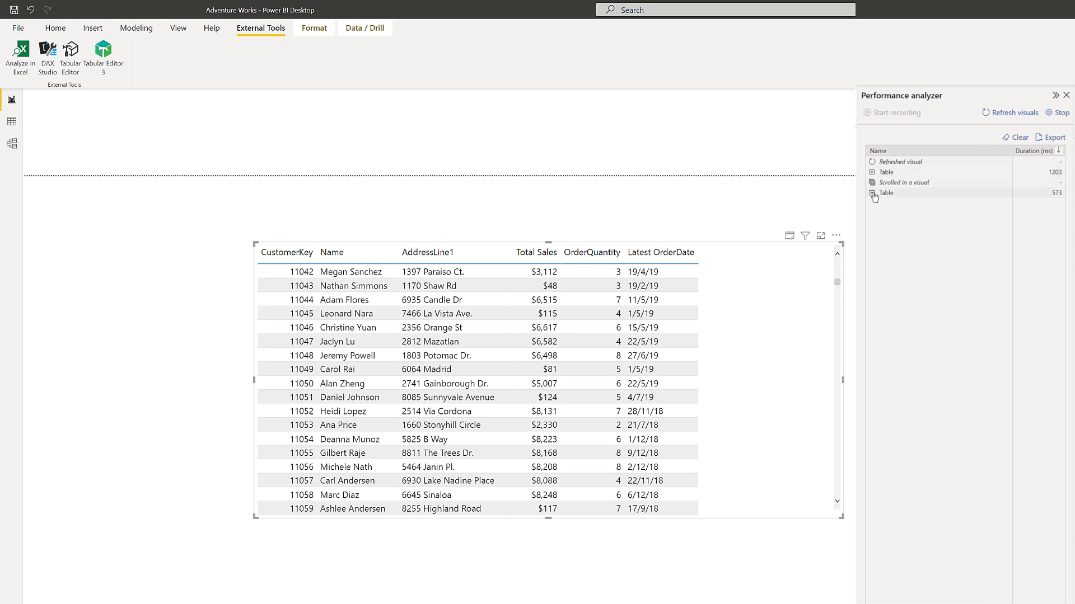
{"action": "left_click", "coordinate": [872, 192]}
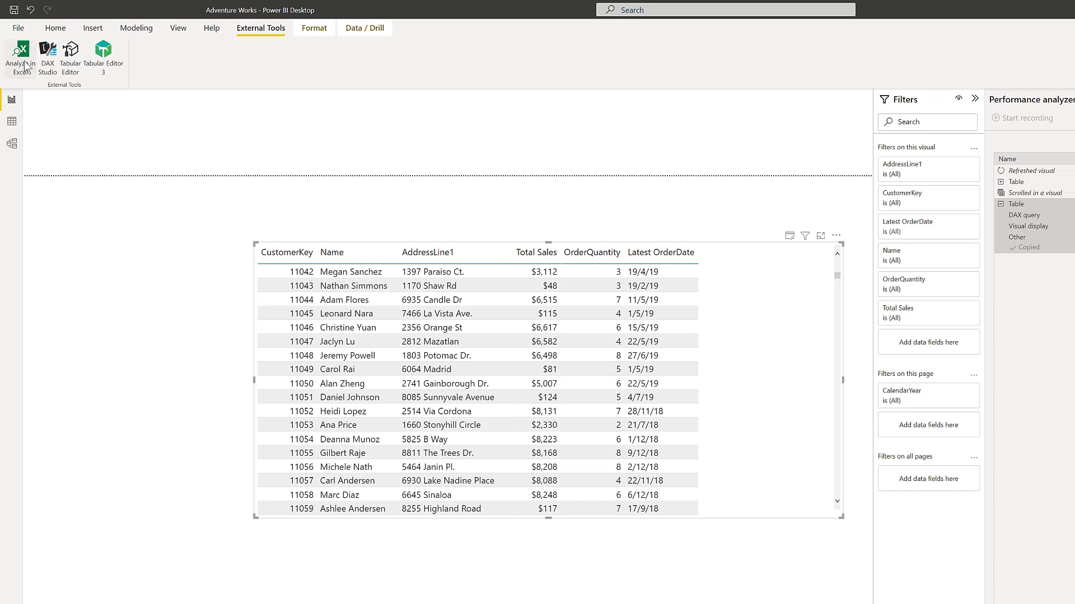
{"action": "left_click", "coordinate": [18, 58]}
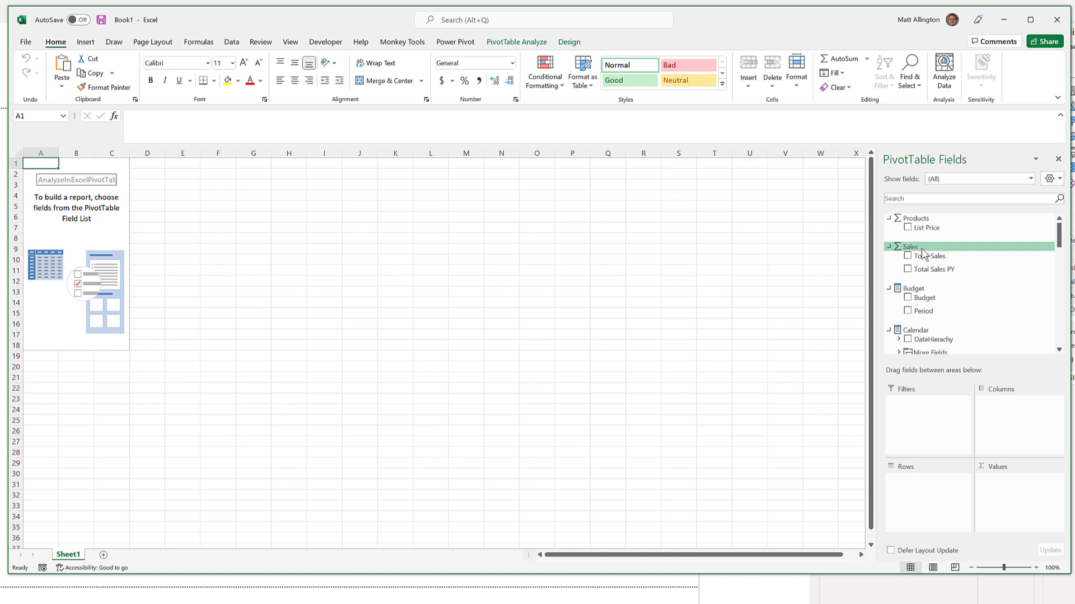
Add Total Sales, drill through to its detail rows, and choose Table > Edit Query
{"action": "left_click", "coordinate": [907, 256]}
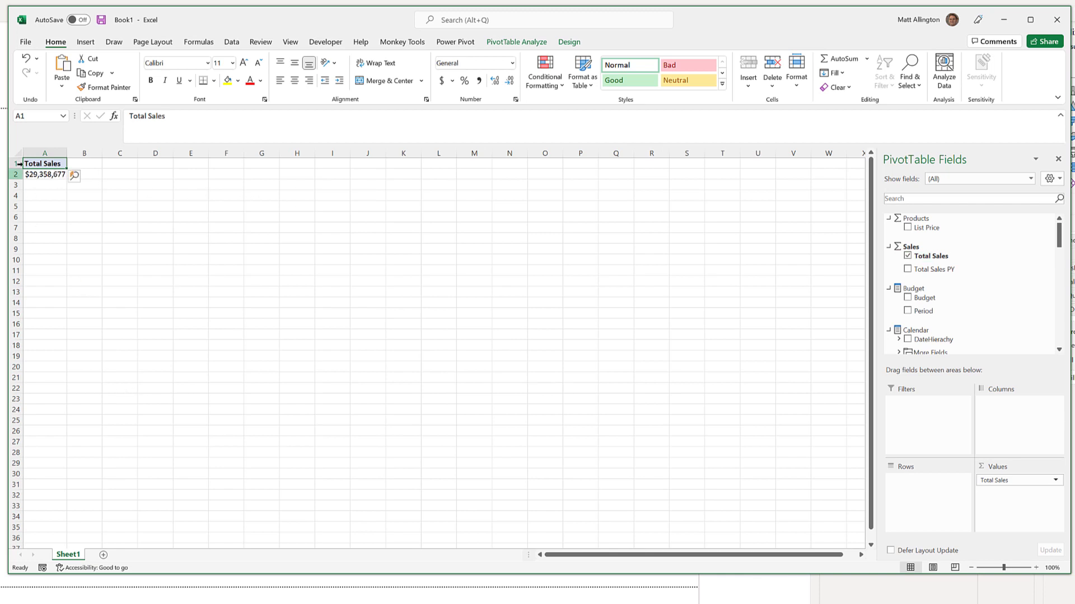
{"action": "mouse_move", "coordinate": [42, 174]}
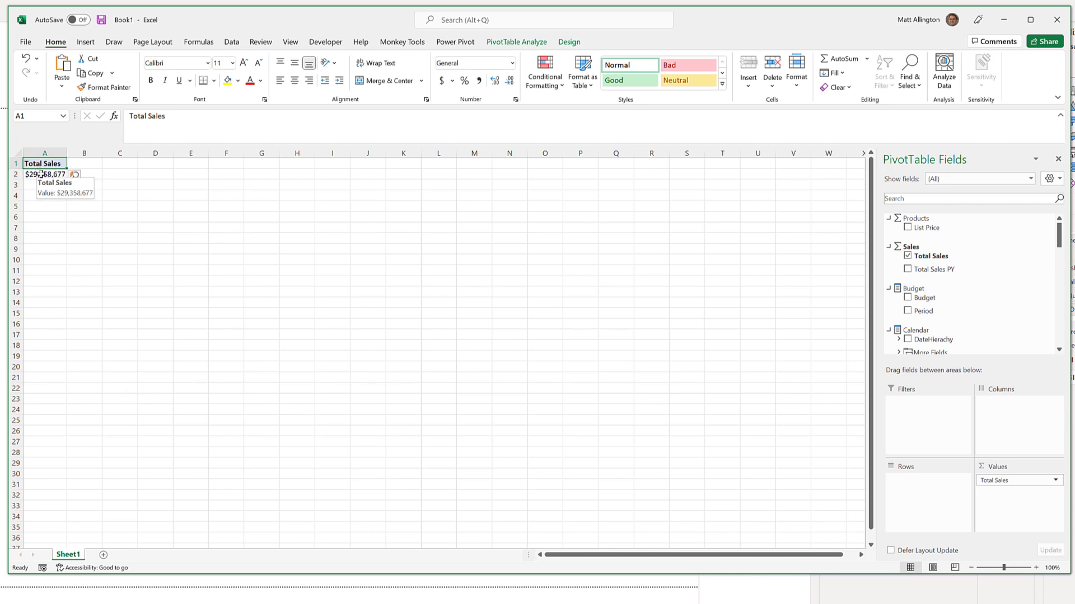
{"action": "double_click", "coordinate": [44, 174]}
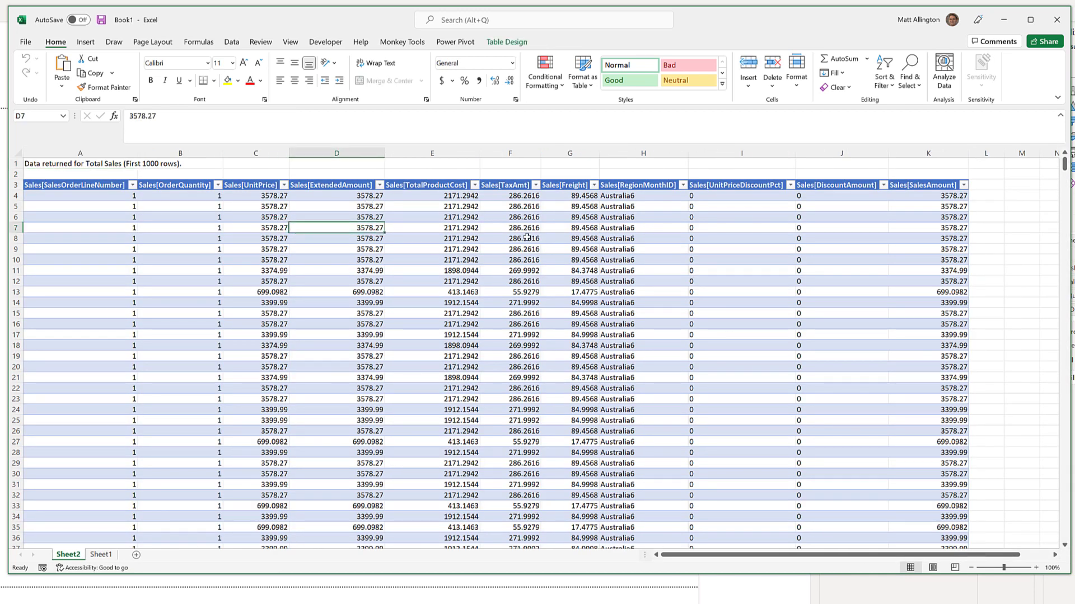
{"action": "right_click", "coordinate": [336, 228]}
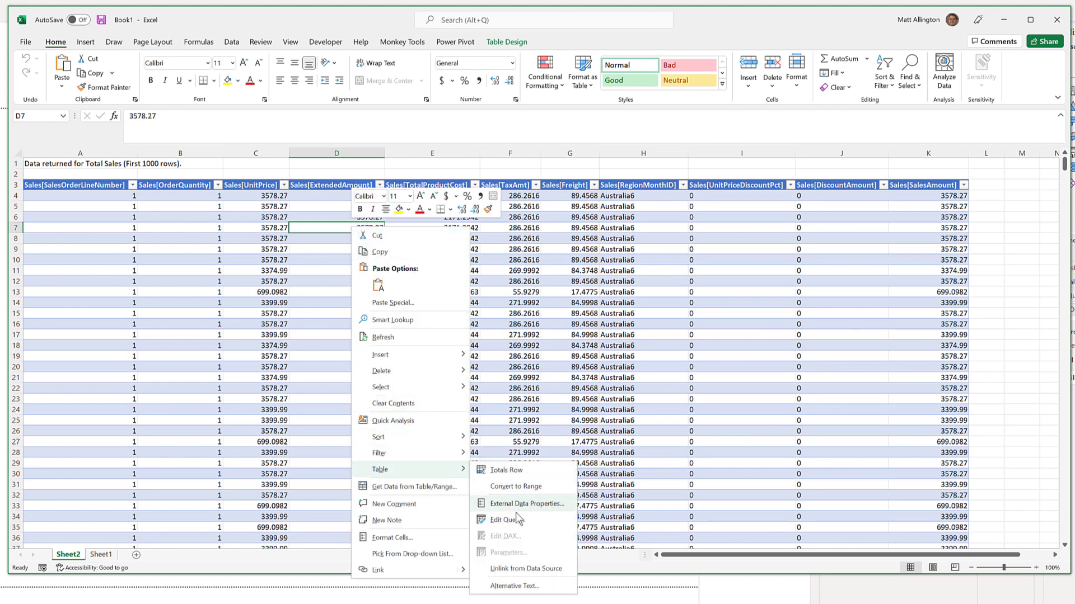
{"action": "left_click", "coordinate": [503, 520]}
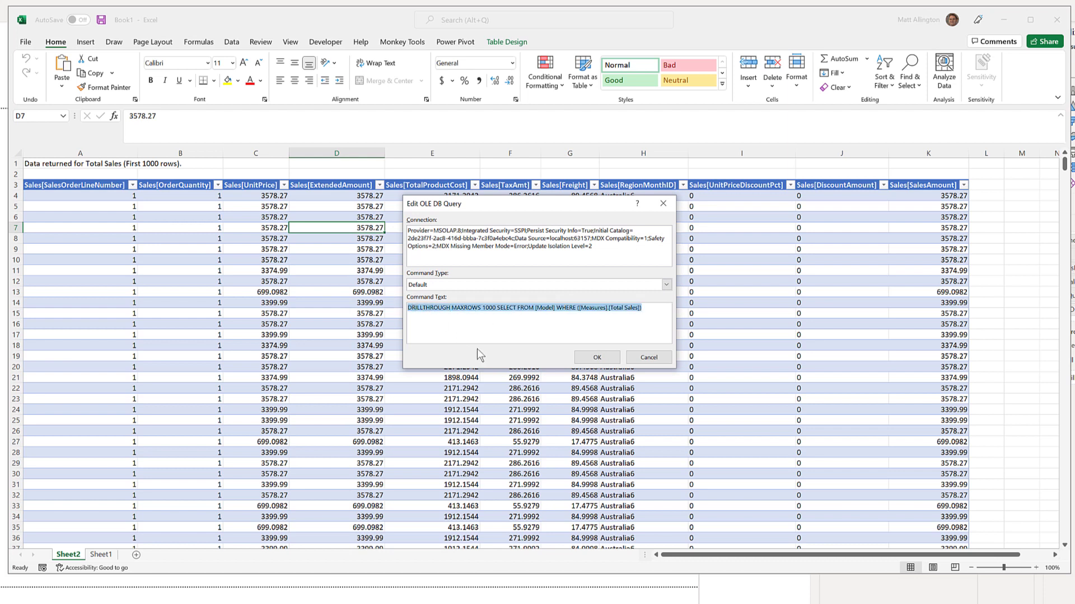
Strip the TOPN/ORDER BY section, prefix 'evaluate', and copy the whole query
{"action": "key", "text": "Delete"}
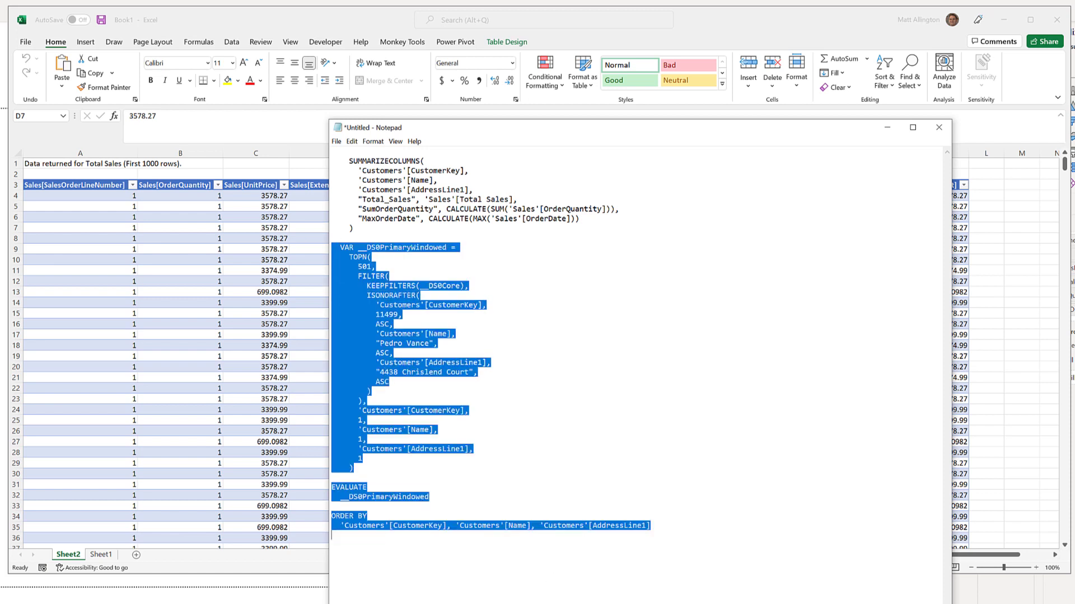
{"action": "key", "text": "Delete"}
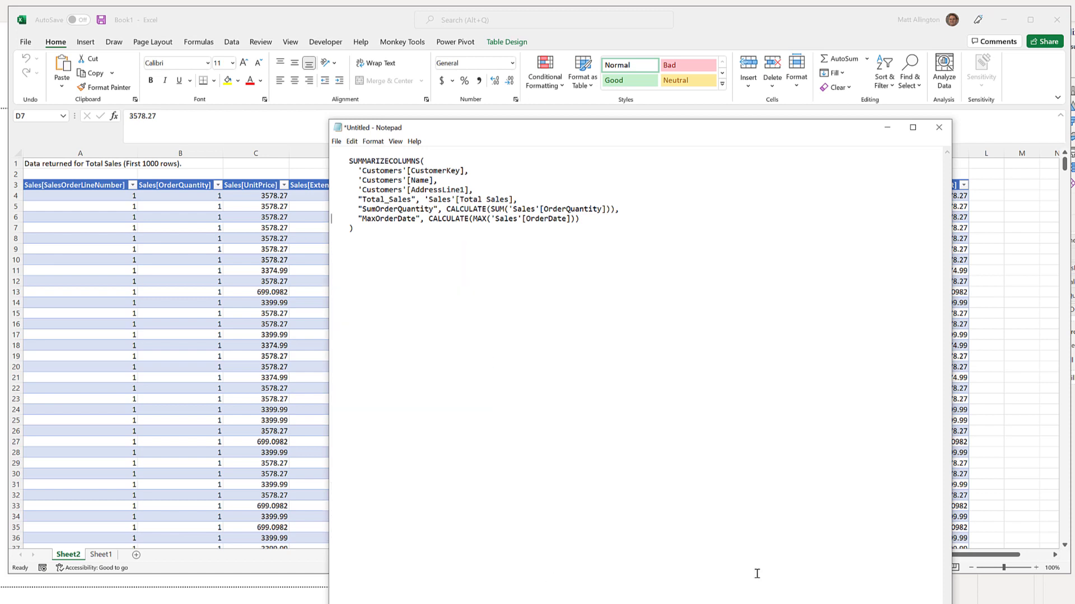
{"action": "type", "text": "evaluate"}
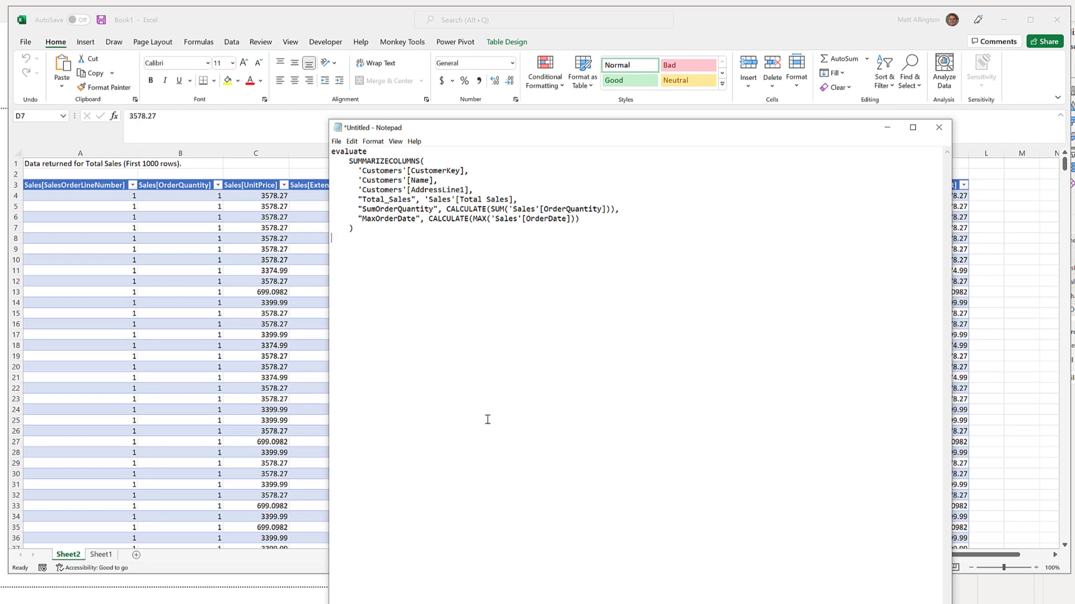
{"action": "key", "text": "ctrl+a"}
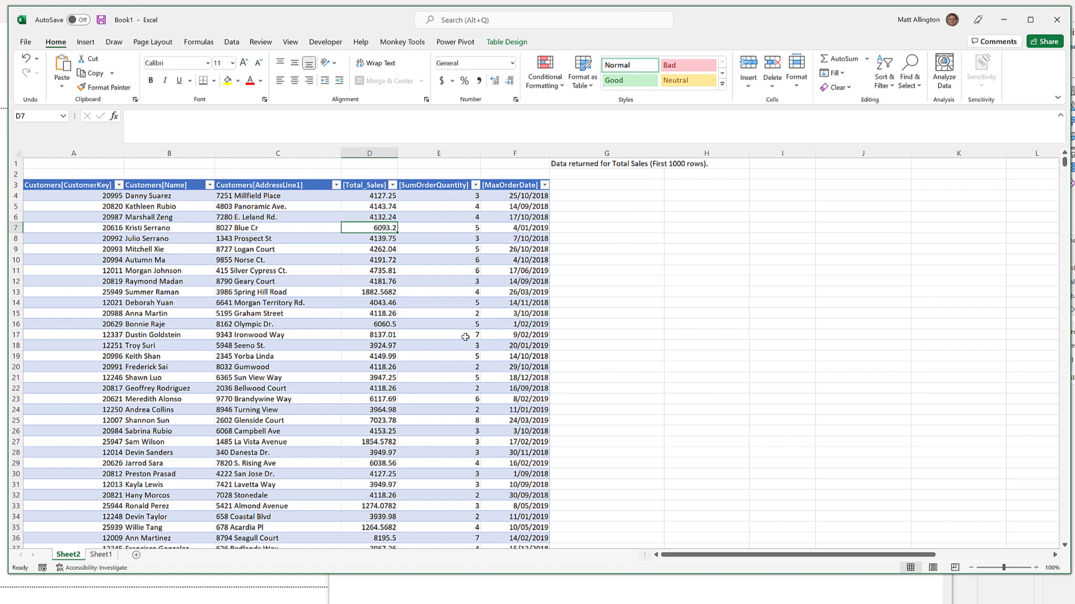
Delete the title rows and rename headers to Customer Number, Name, Address, Total Sales, Qty, Last order date
{"action": "left_click", "coordinate": [16, 164]}
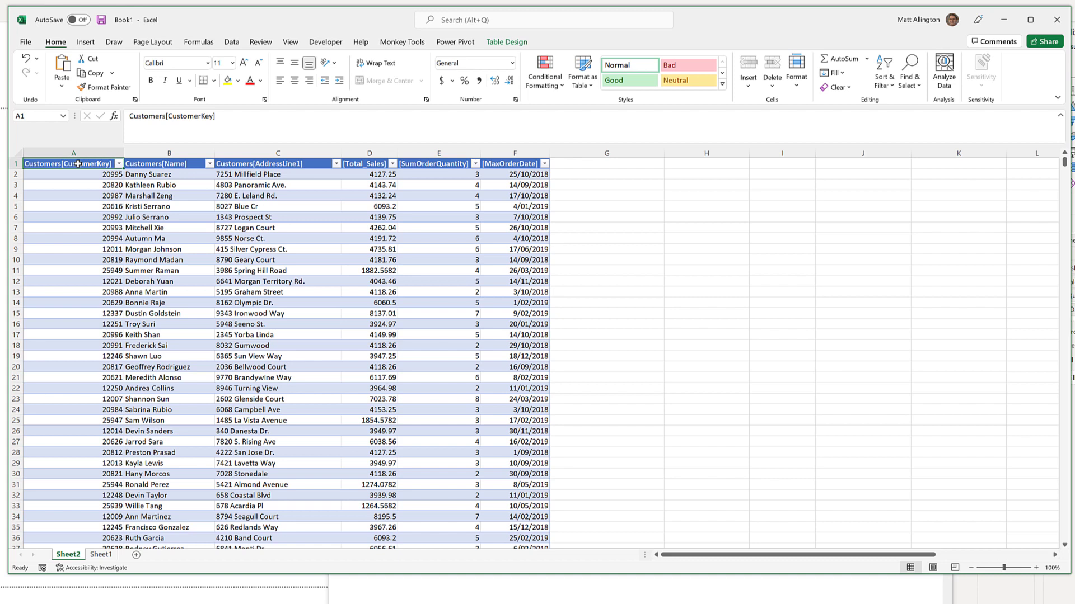
{"action": "type", "text": "Cust"}
{"action": "left_click", "coordinate": [277, 163]}
{"action": "type", "text": "Address"}
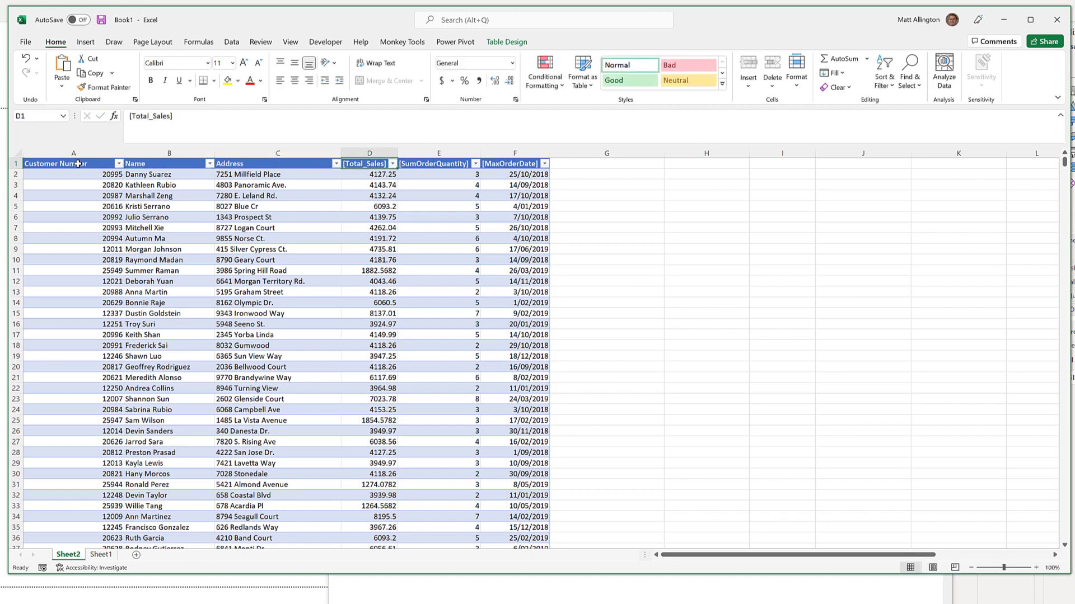
{"action": "type", "text": "Total S"}
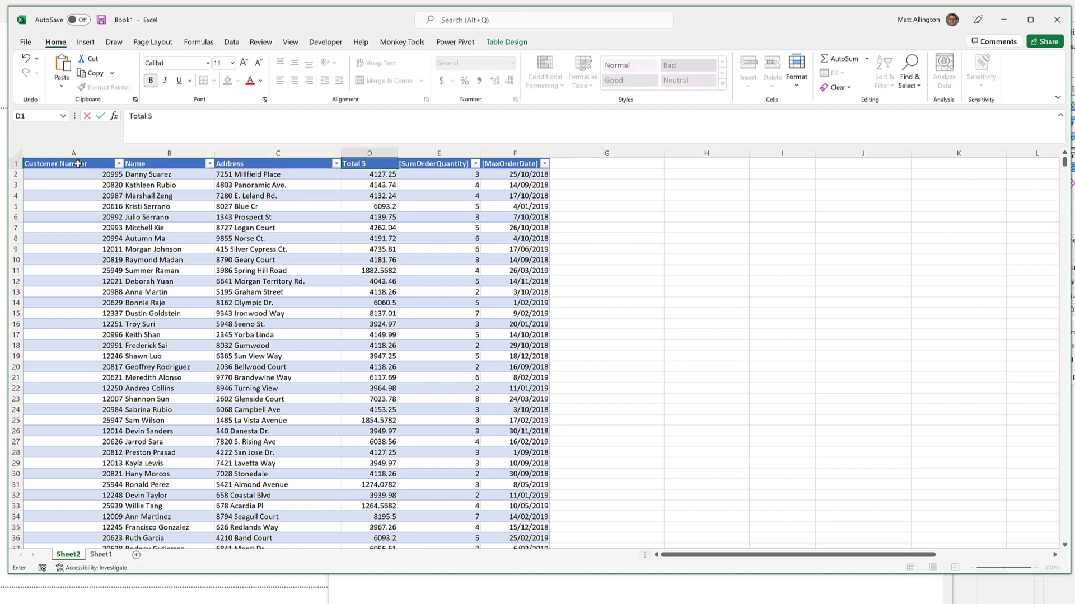
{"action": "type", "text": "Qty"}
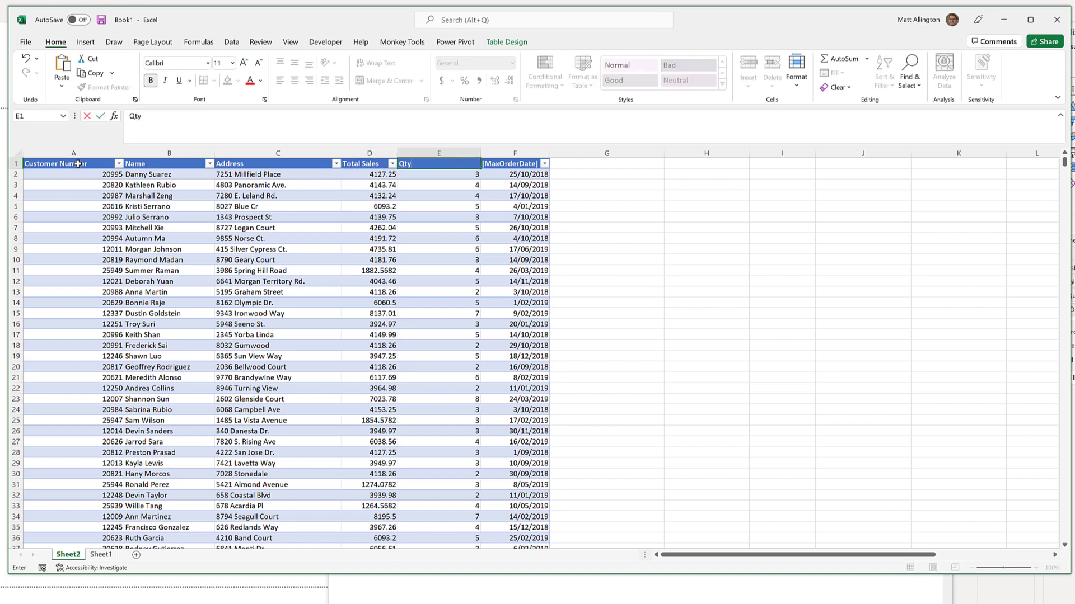
{"action": "left_click", "coordinate": [510, 163]}
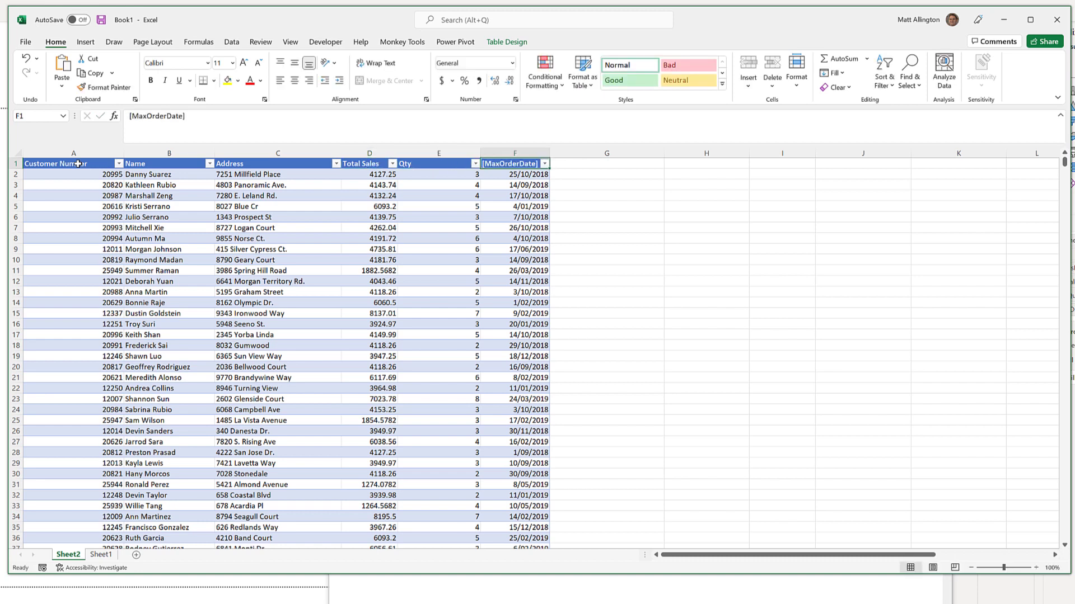
{"action": "type", "text": "Last order da"}
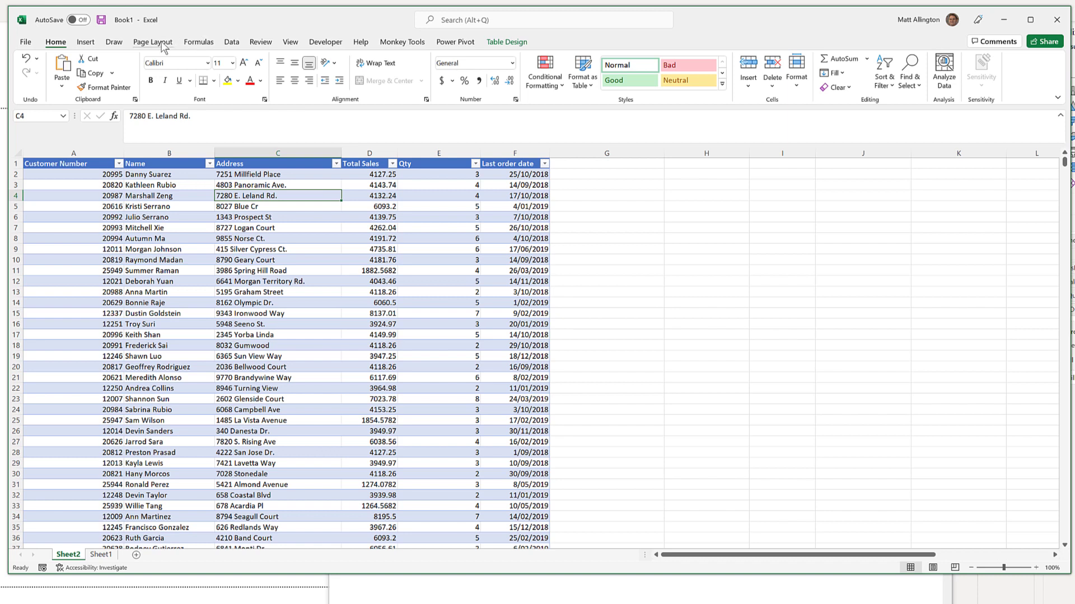
Set row 1 as the rows to repeat at top in Page Setup, then review the Page tab
{"action": "left_click", "coordinate": [153, 42]}
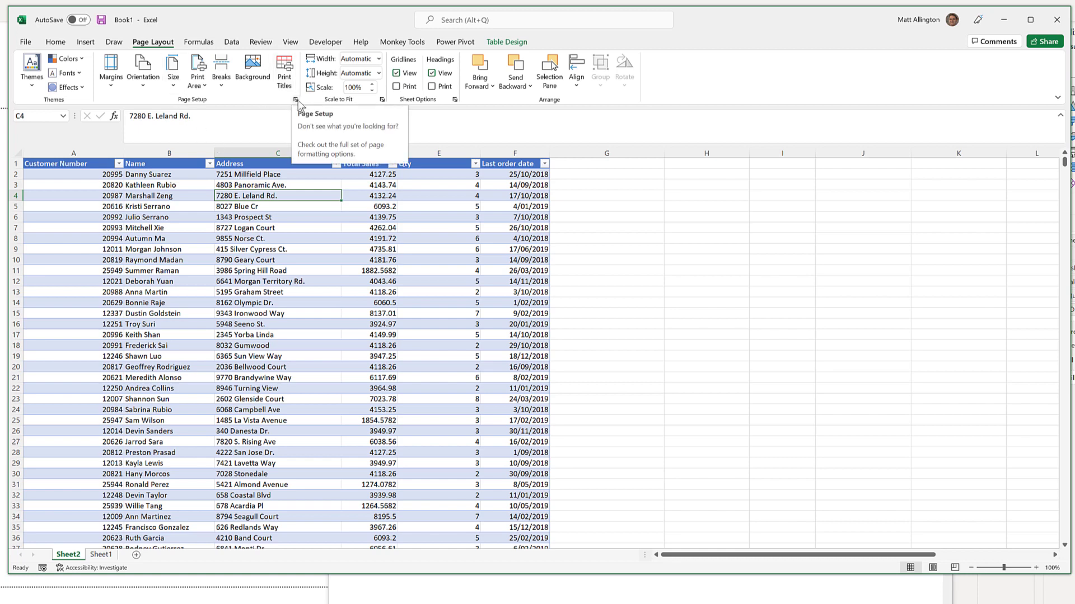
{"action": "left_click", "coordinate": [295, 100]}
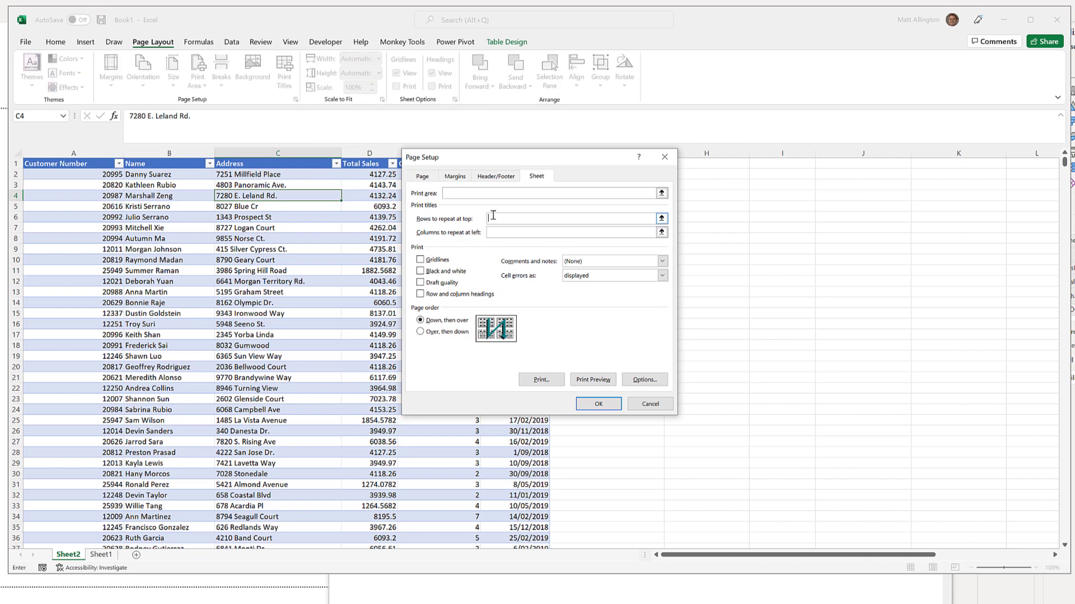
{"action": "left_click", "coordinate": [73, 162]}
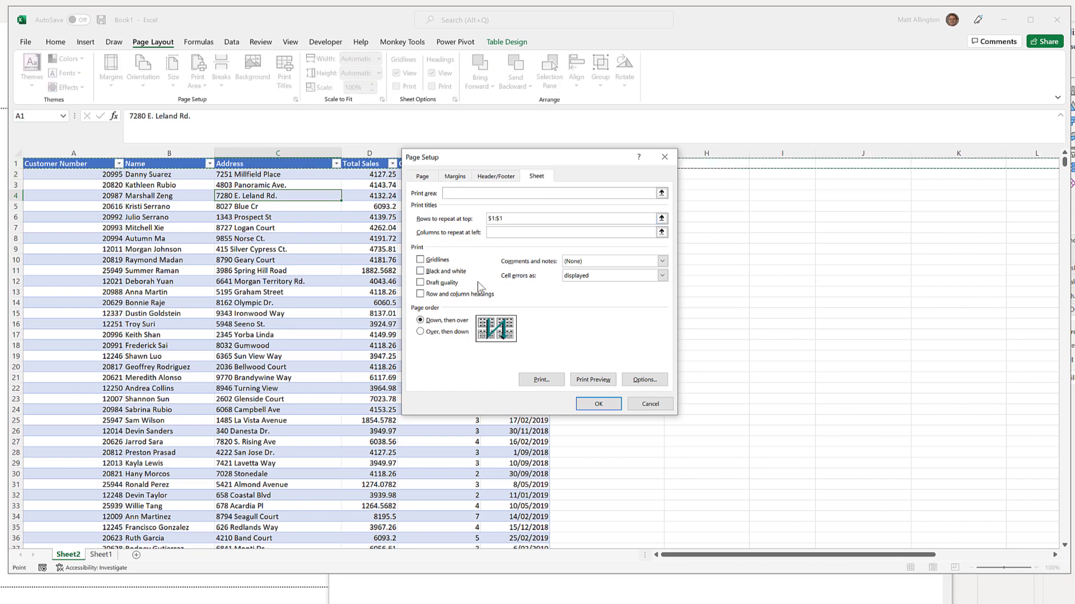
{"action": "left_click", "coordinate": [422, 175]}
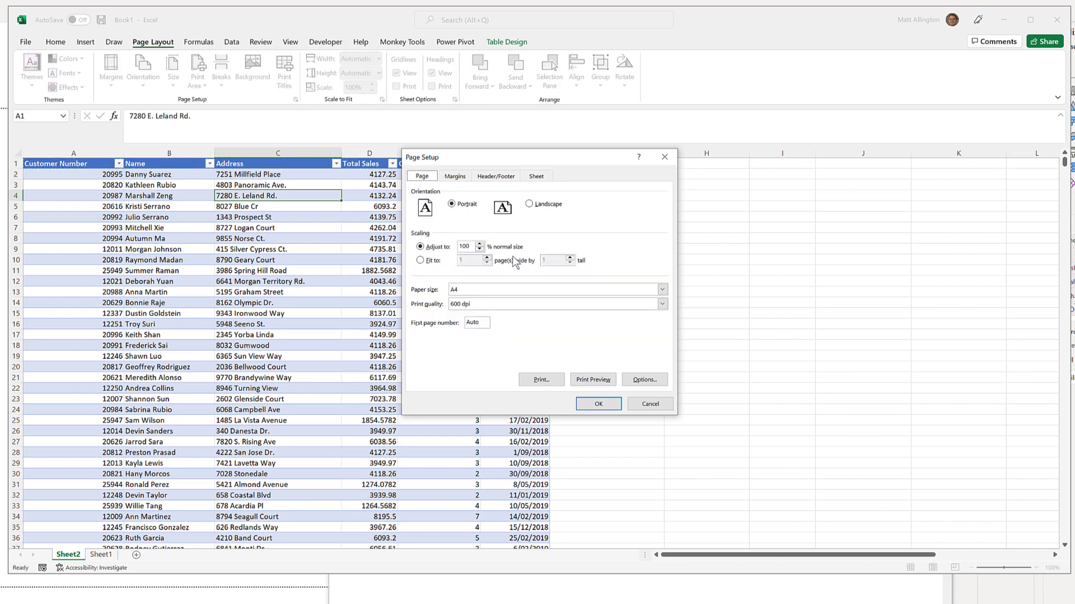
{"action": "left_click", "coordinate": [421, 259]}
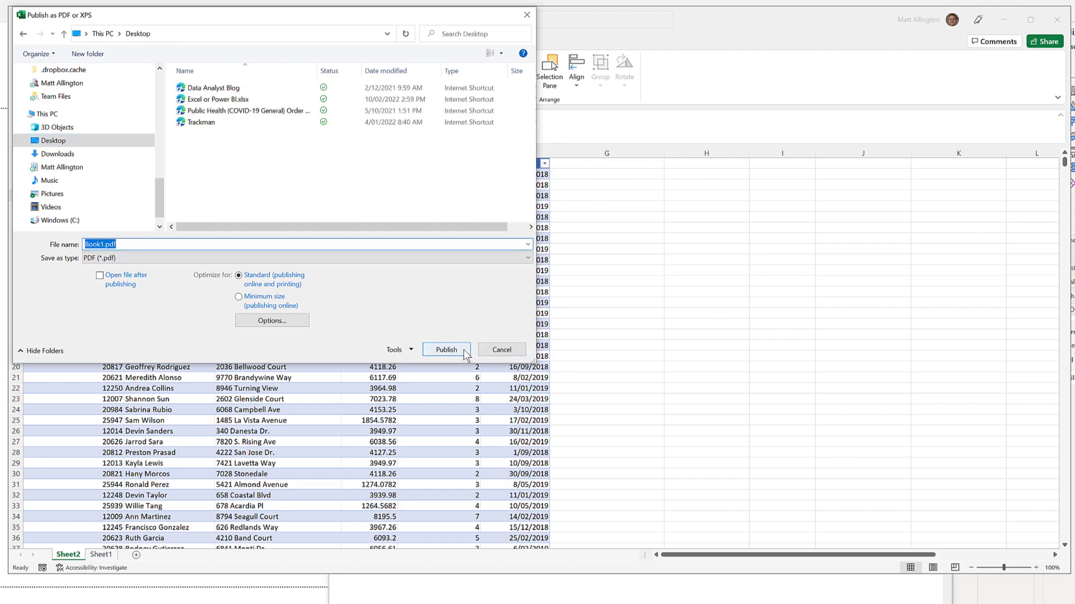
Publish the workbook to the Desktop as Book1.pdf
{"action": "left_click", "coordinate": [446, 350]}
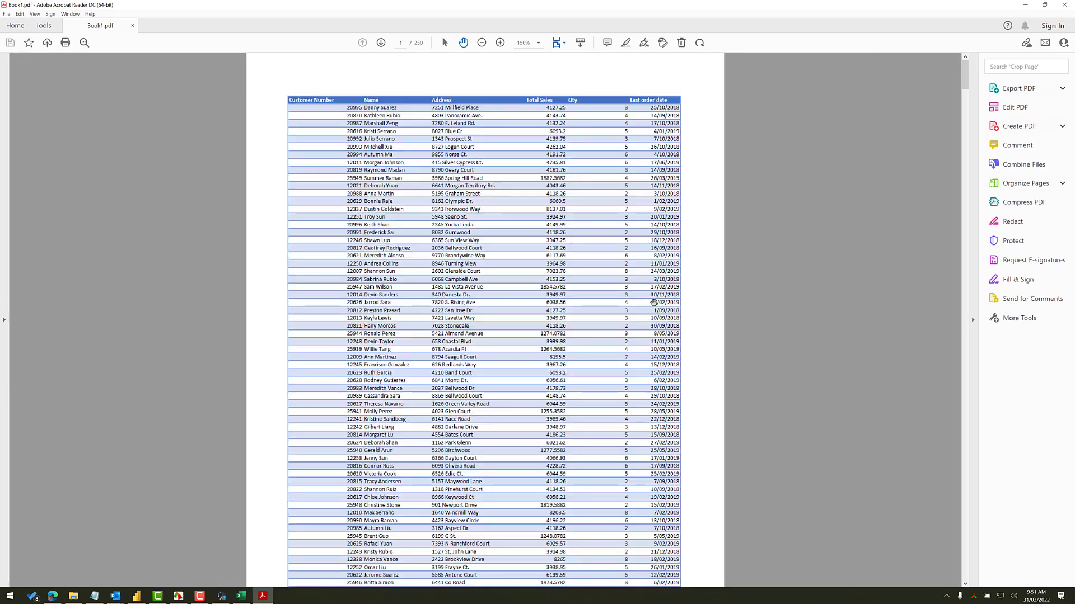
Scroll through Book1.pdf to page 10, checking the header row repeats on each page
{"action": "left_click", "coordinate": [482, 42]}
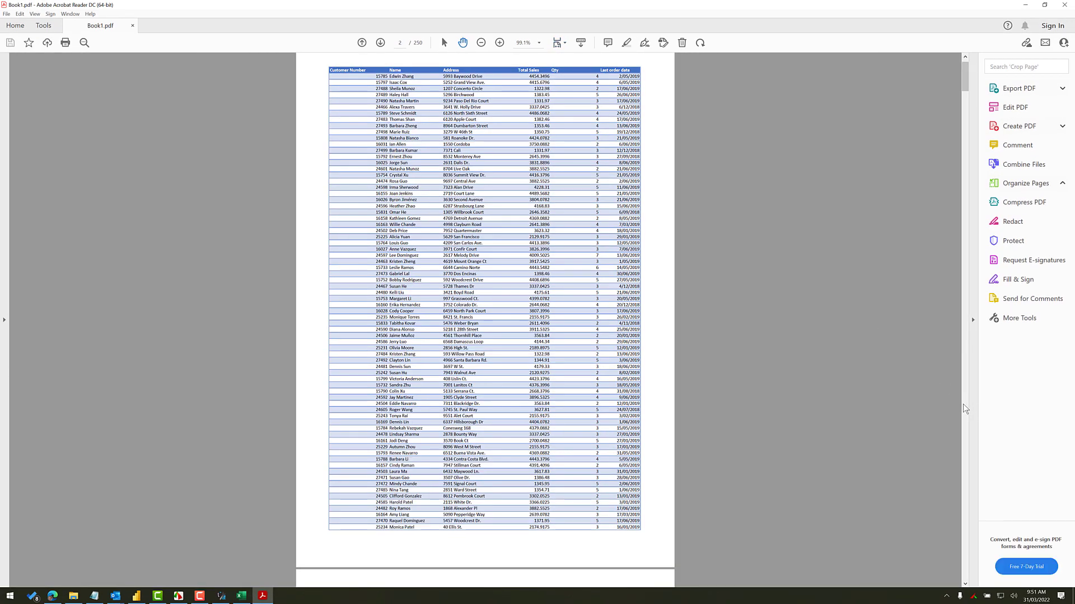
{"action": "scroll", "scroll_direction": "down", "scroll_amount": 3}
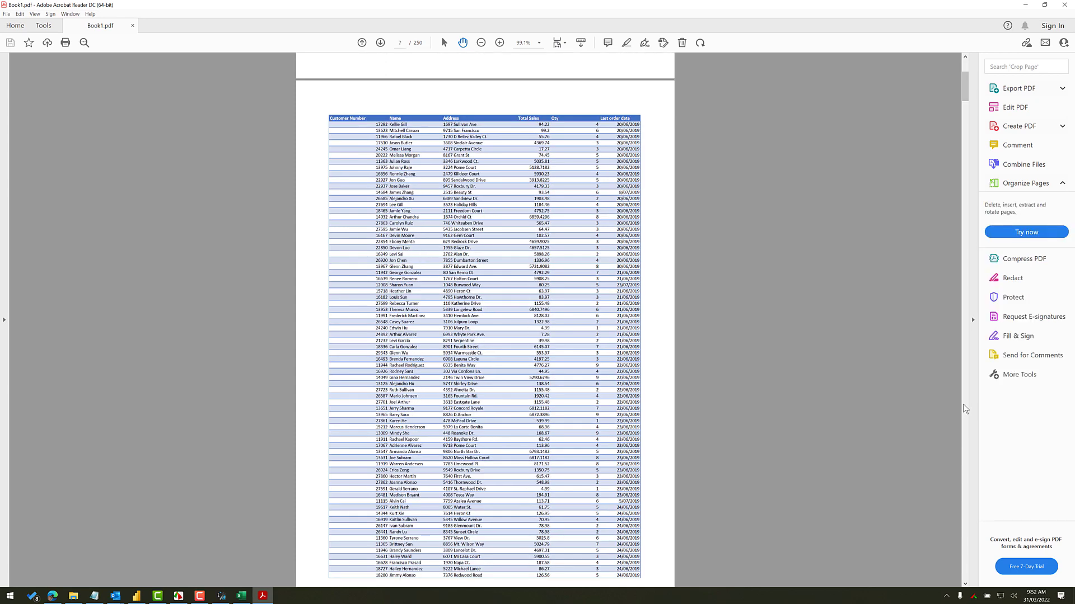
{"action": "scroll", "scroll_direction": "down", "scroll_amount": 3}
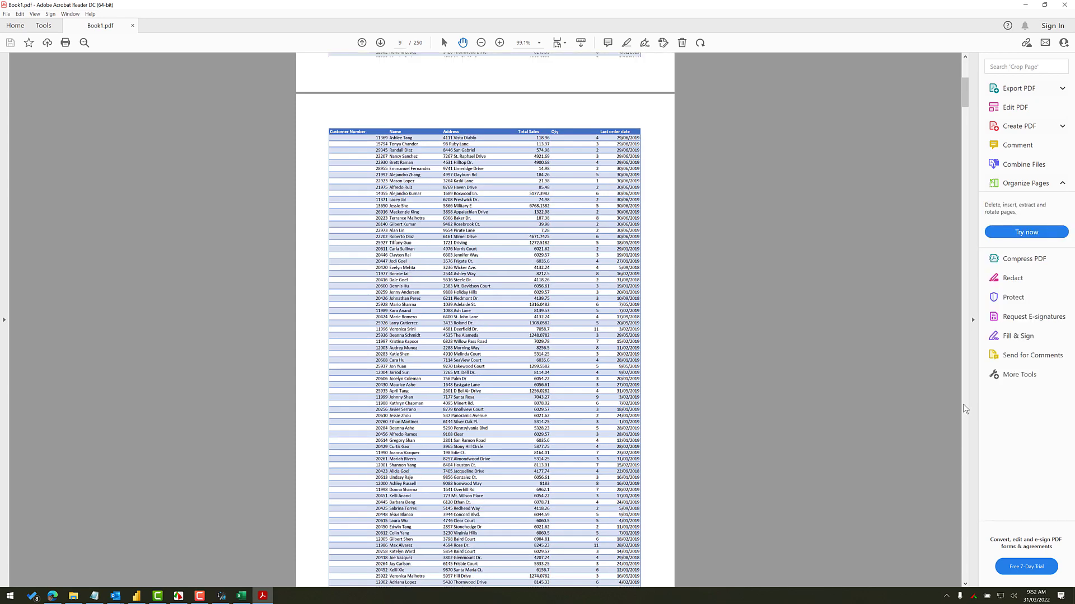
{"action": "scroll", "scroll_direction": "down", "scroll_amount": 3}
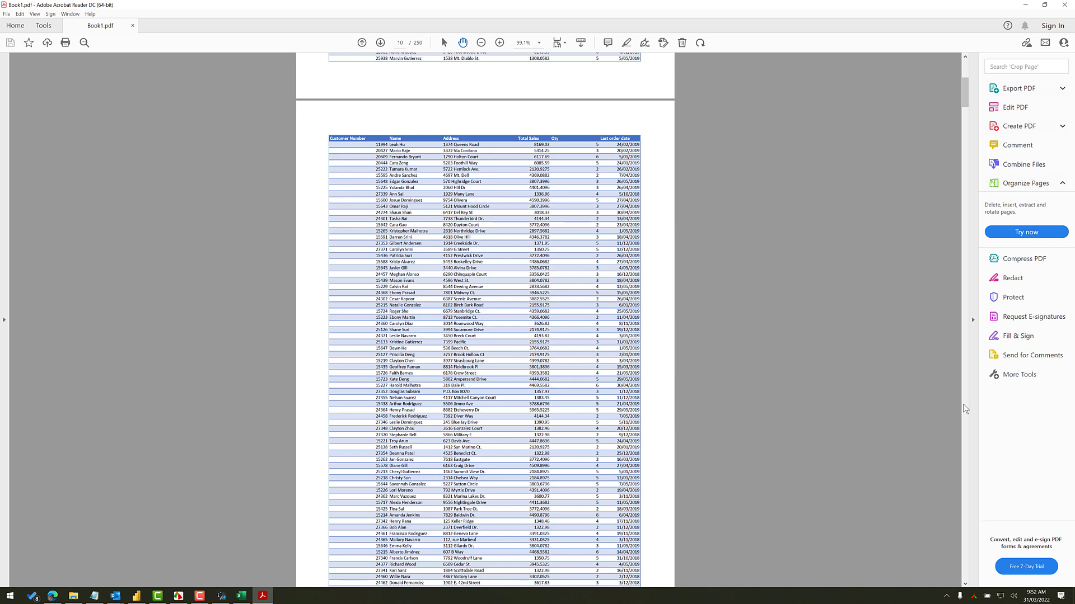